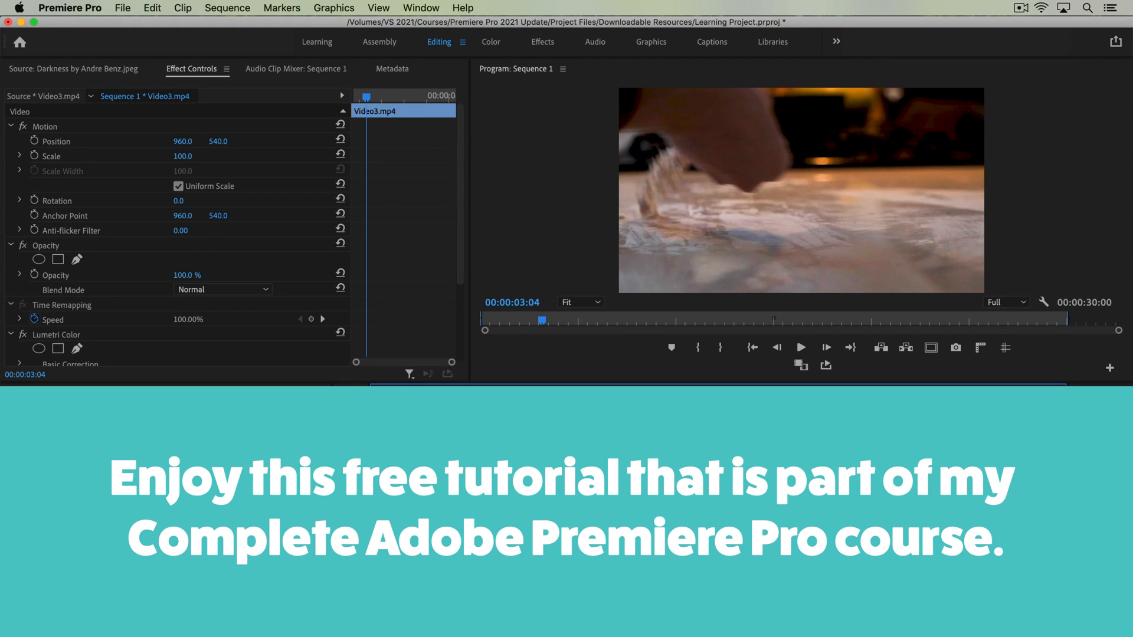
mouse_move(787, 282)
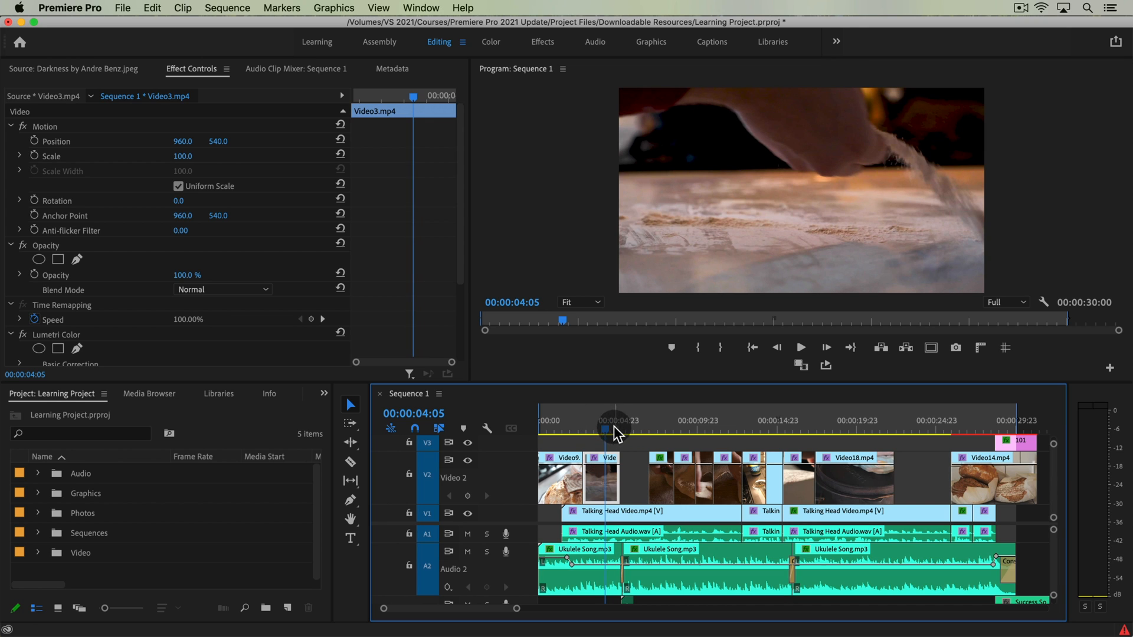
mouse_move(632, 447)
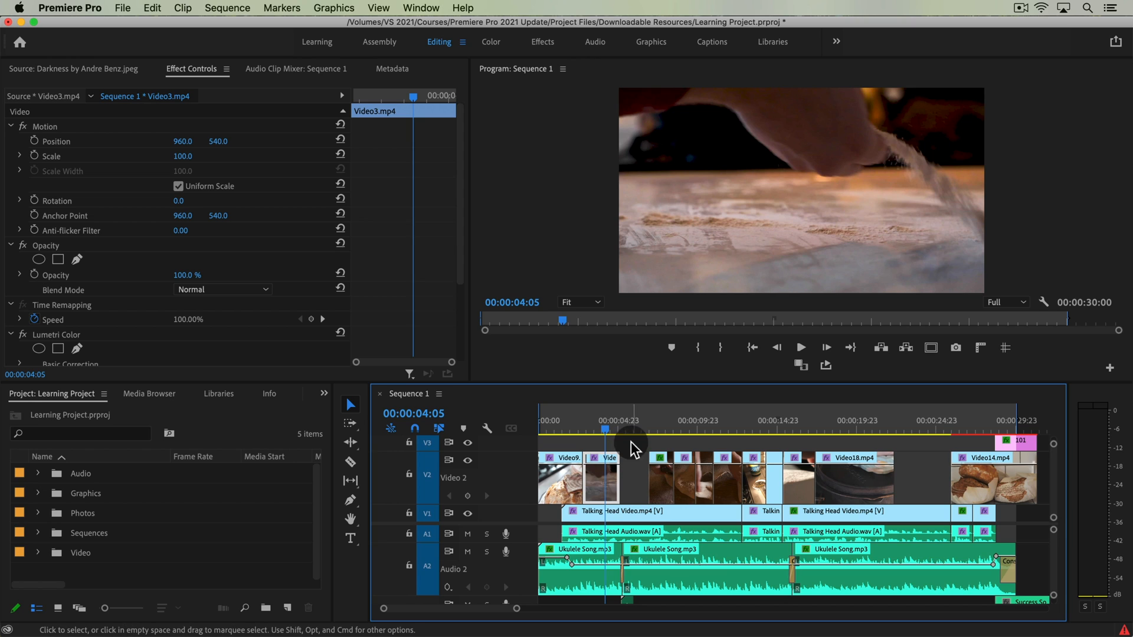
mouse_move(605, 434)
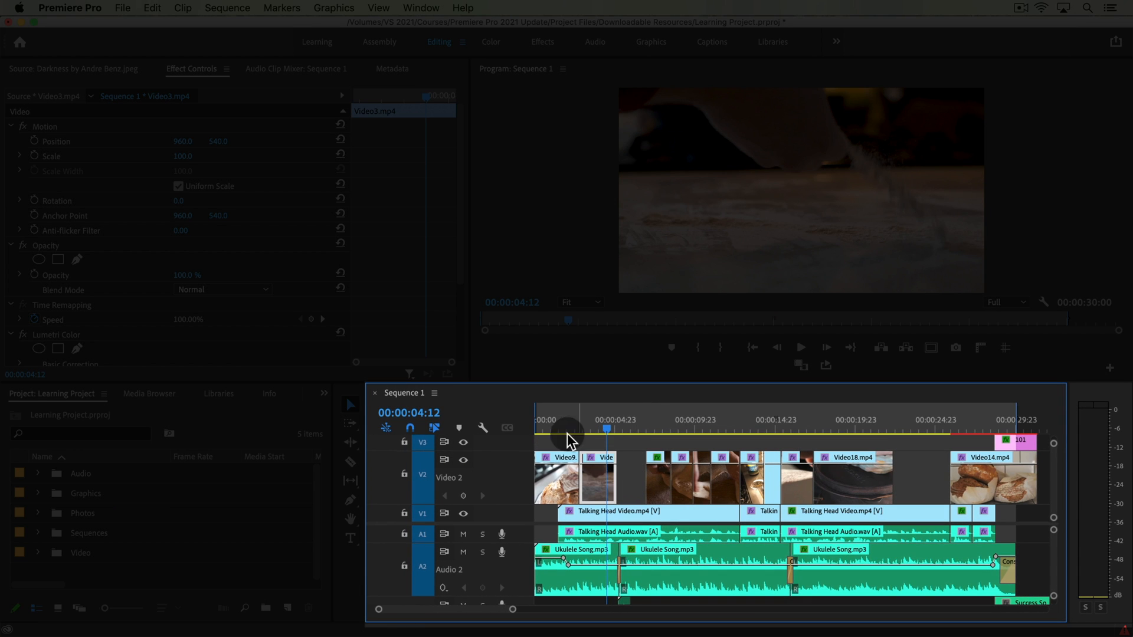
mouse_move(970, 482)
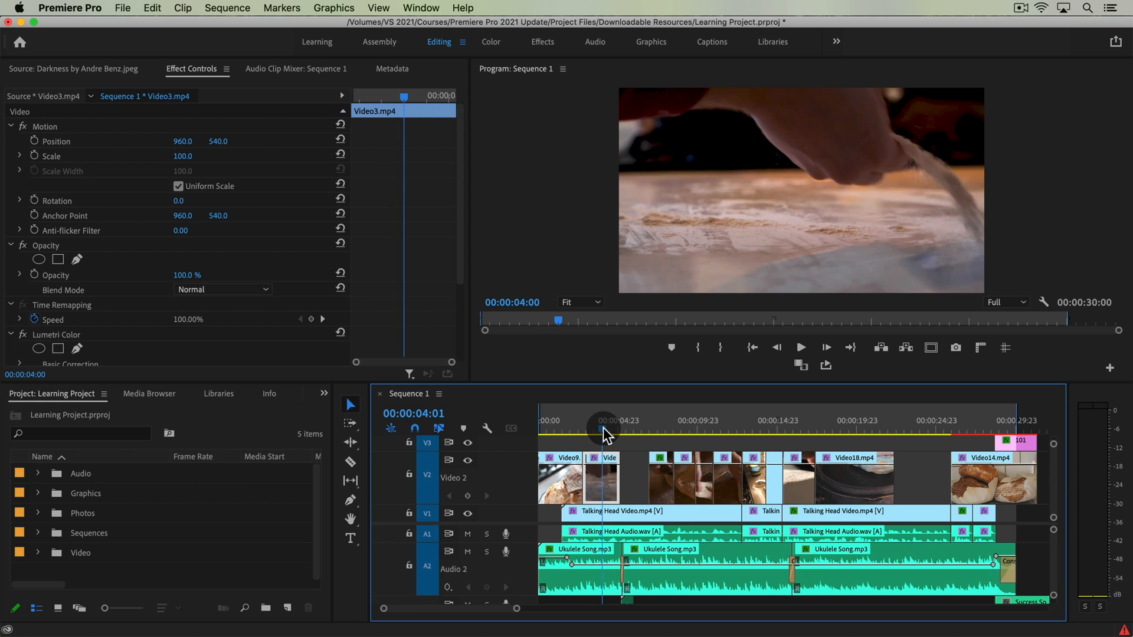
- Move the playhead into the Video3 clip and scale its footage up
left_click(612, 432)
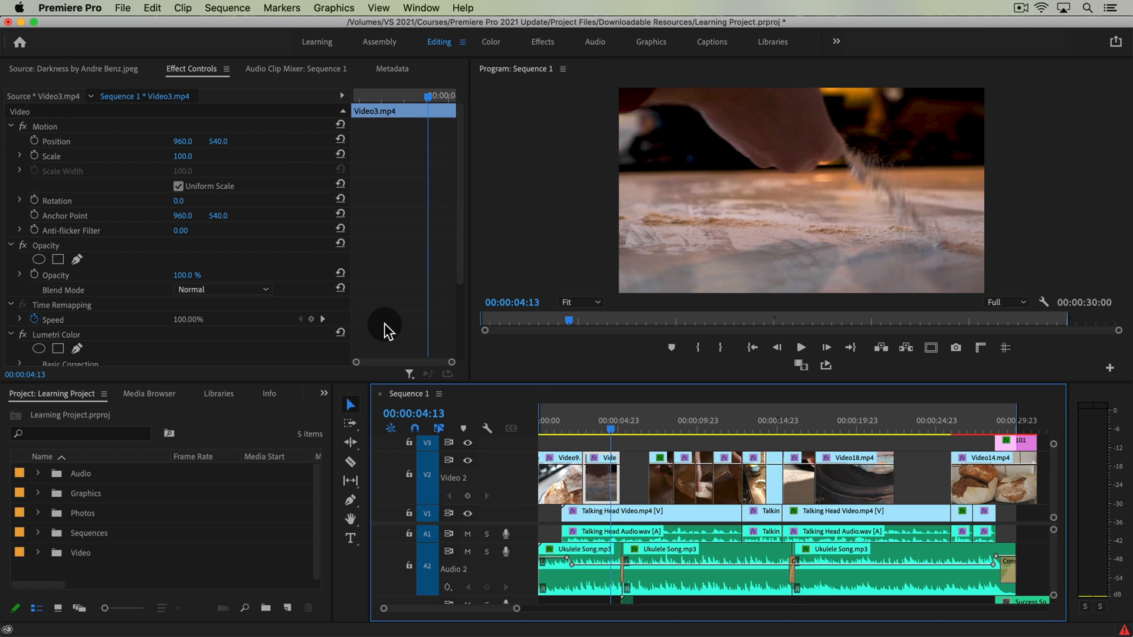
mouse_move(415, 343)
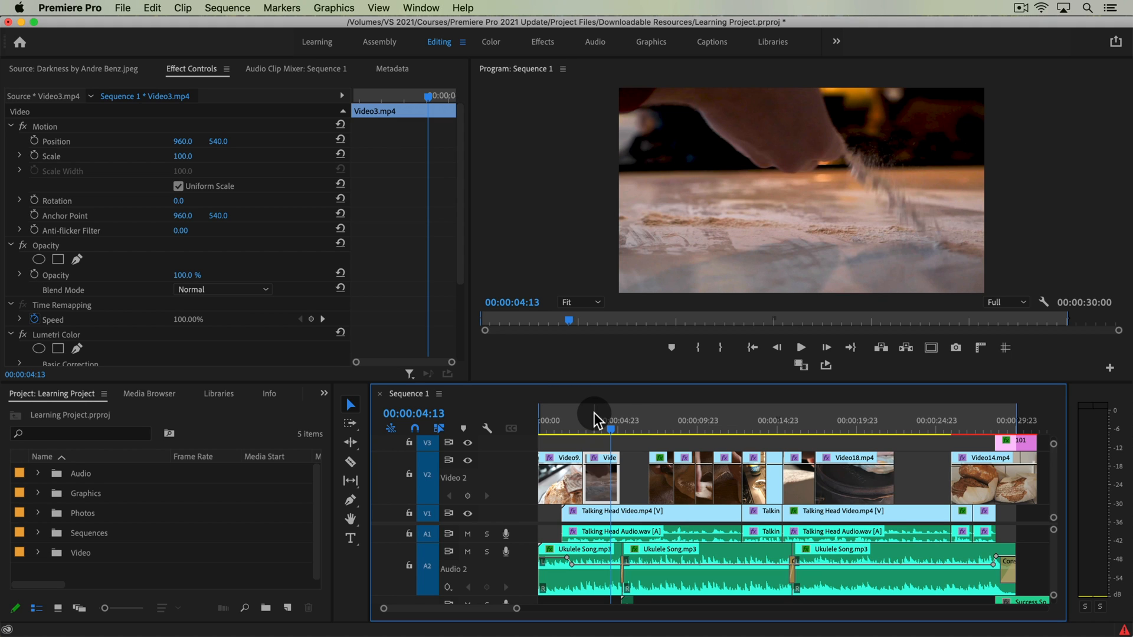
mouse_move(597, 425)
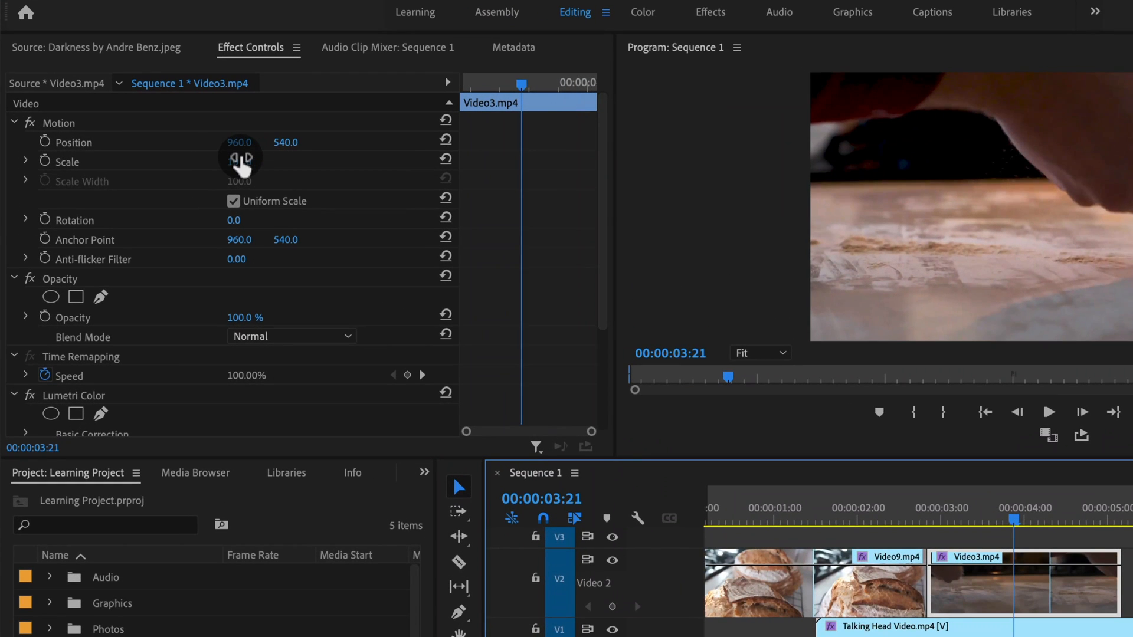
left_click_drag(239, 161, 239, 161)
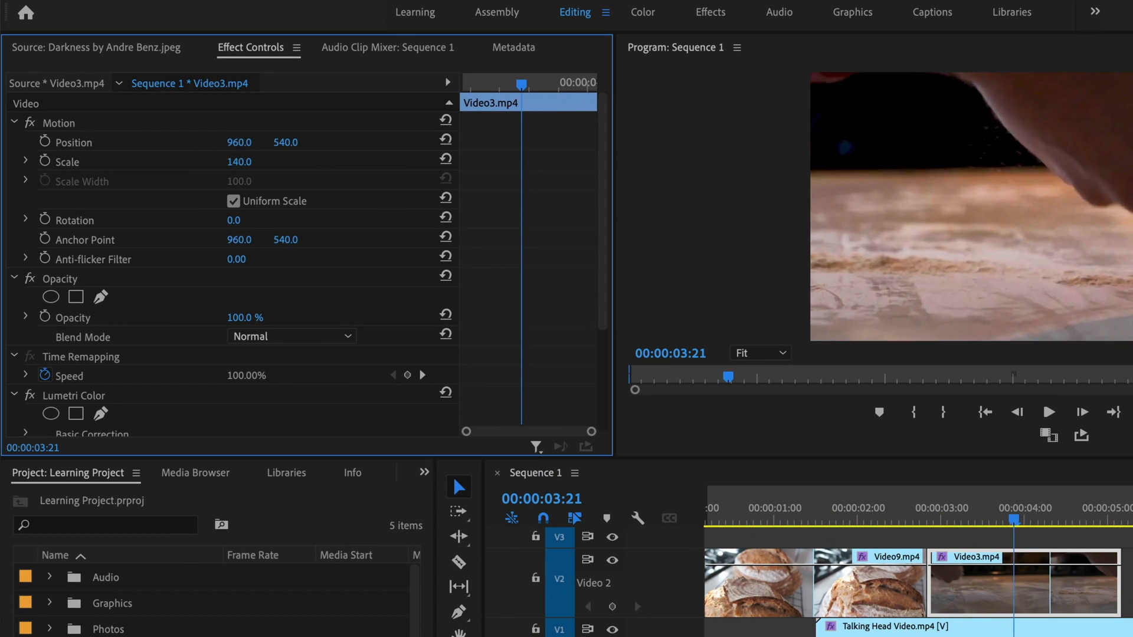
left_click(239, 161)
type("100")
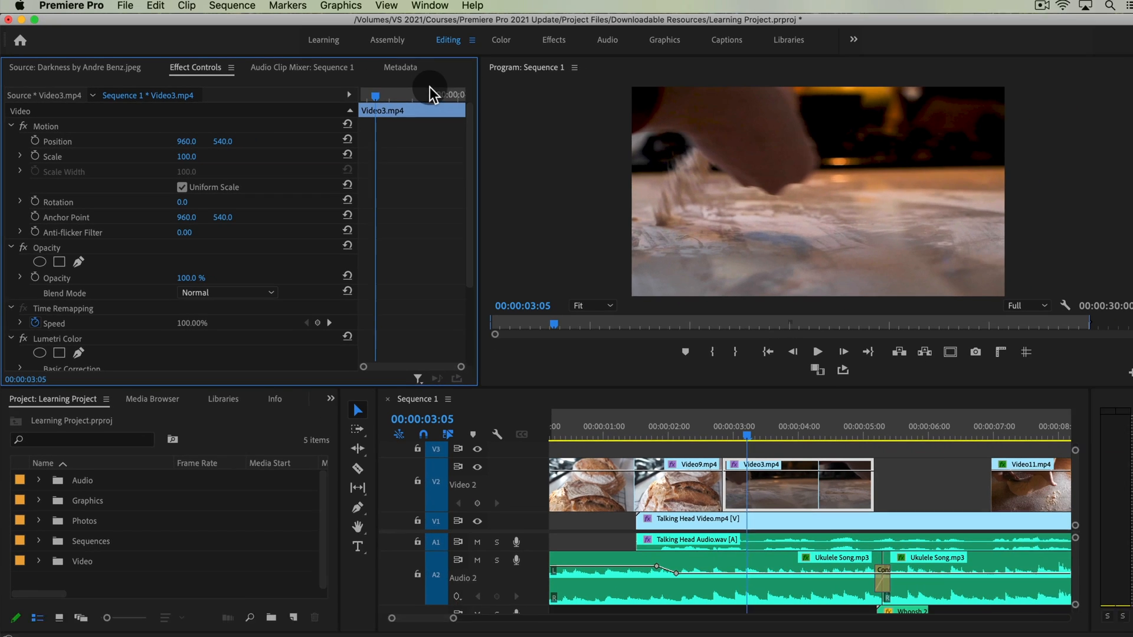
left_click(707, 421)
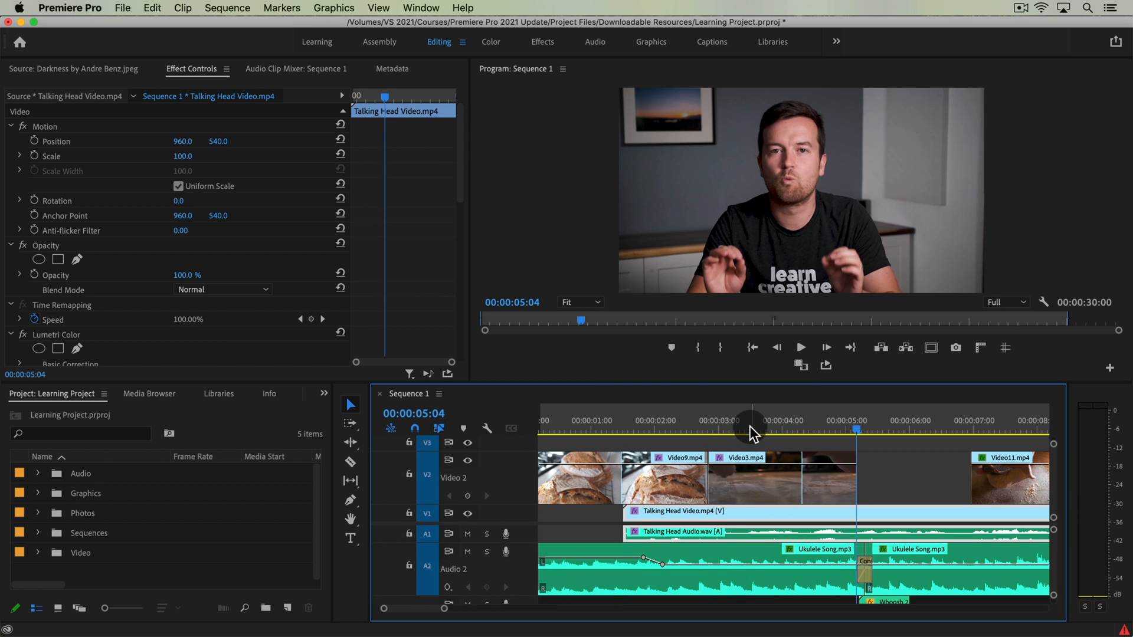
- Set Video3's Scale to 110 and add a starting Scale keyframe at the clip start
left_click(751, 477)
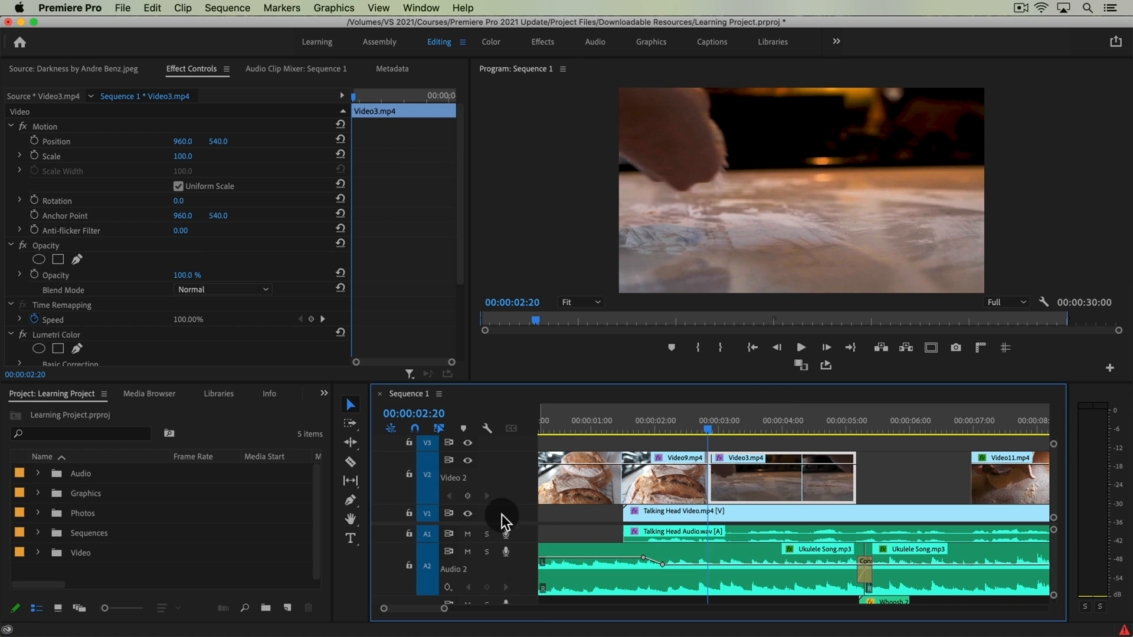
mouse_move(430, 486)
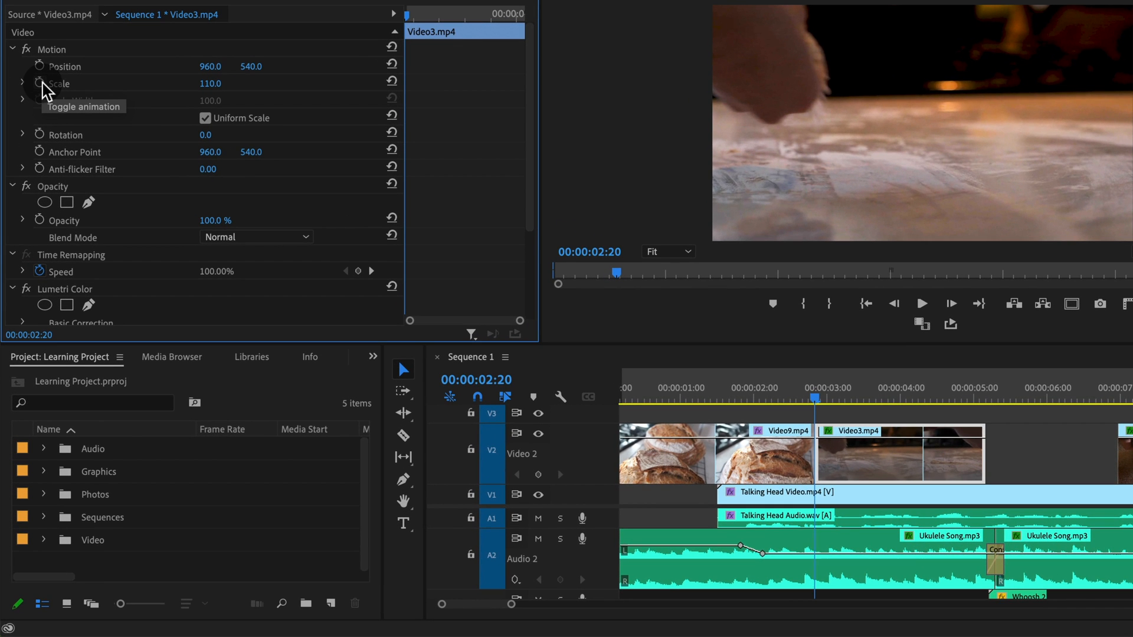
left_click(39, 83)
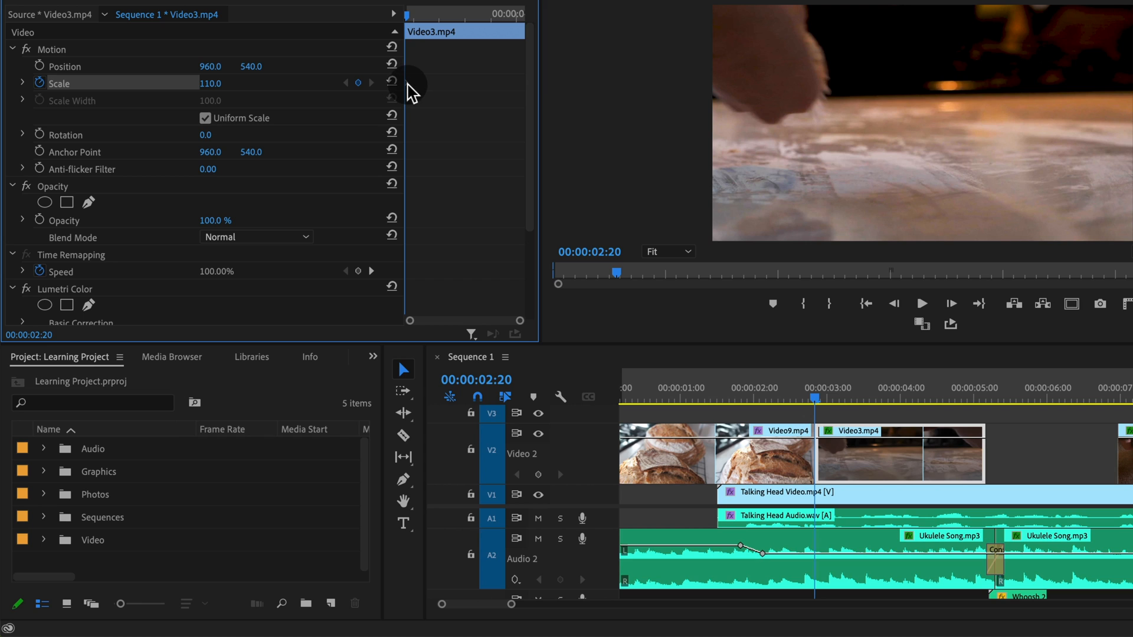
mouse_move(432, 76)
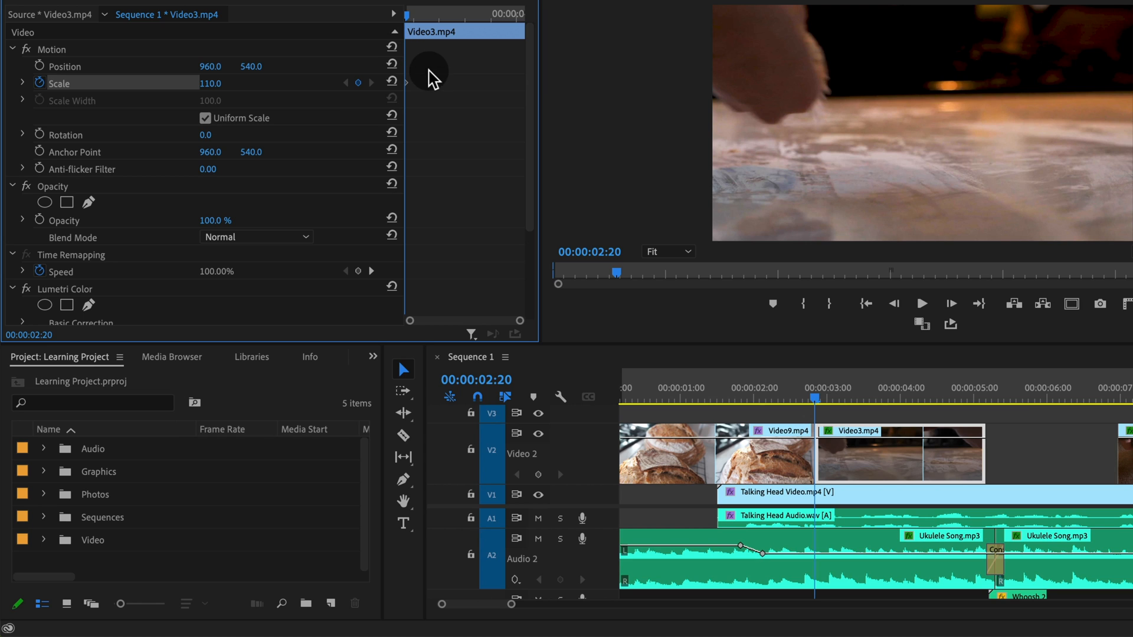
mouse_move(517, 321)
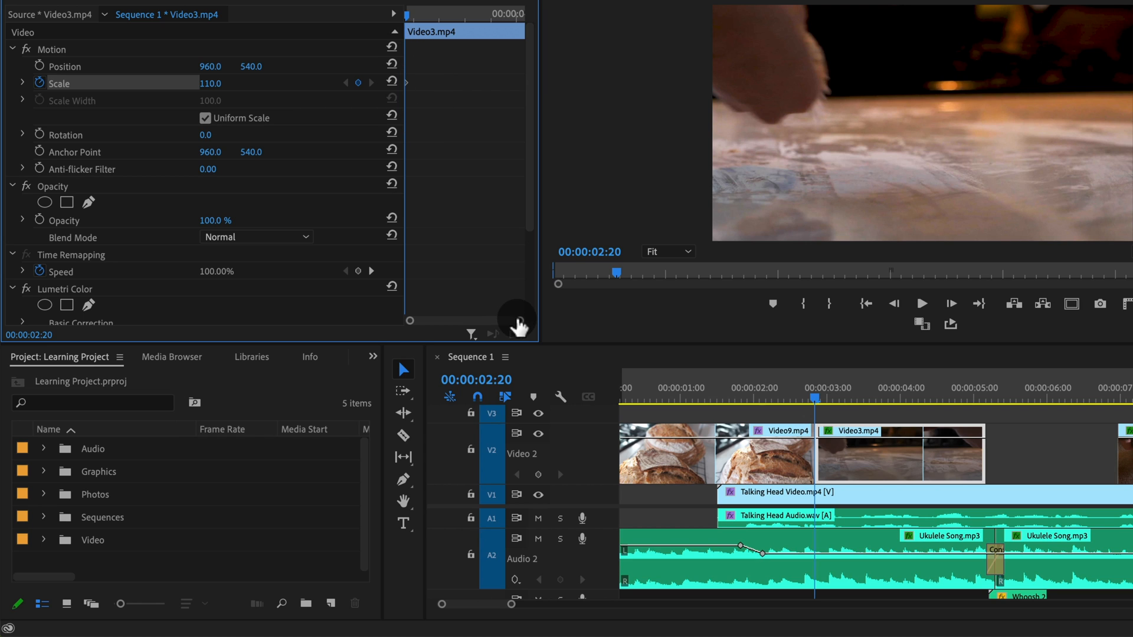
mouse_move(415, 87)
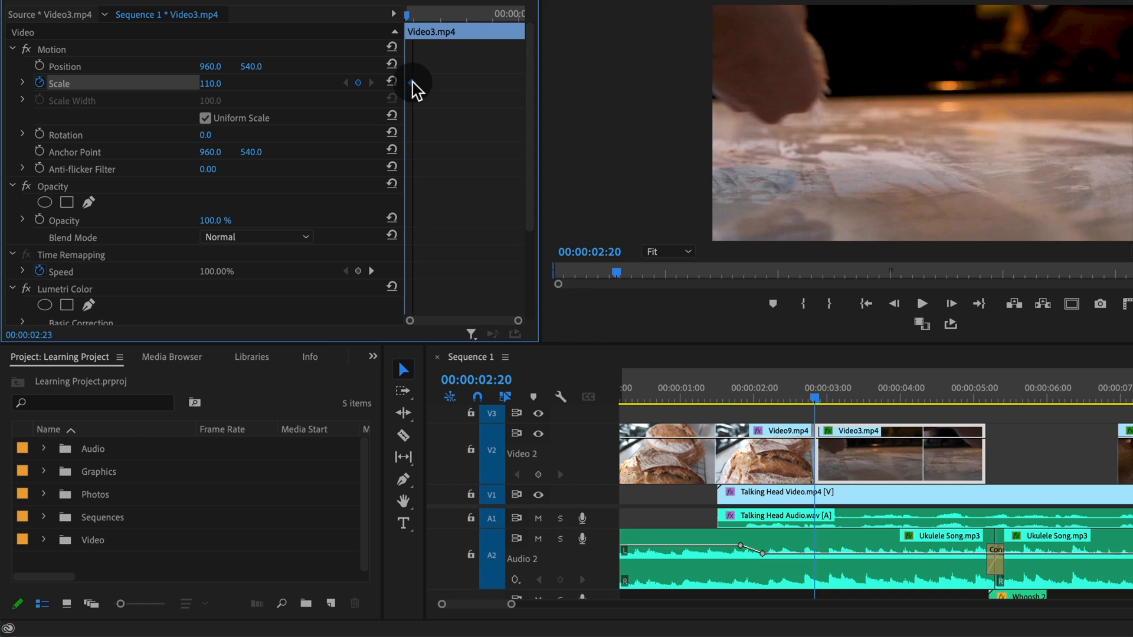
left_click(357, 82)
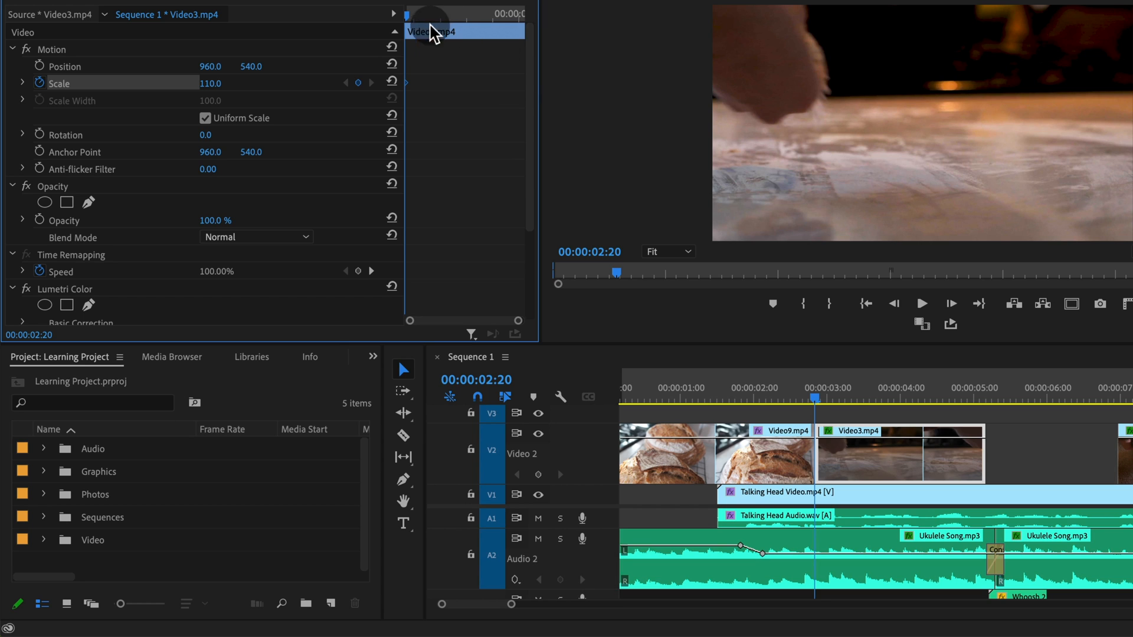
mouse_move(497, 57)
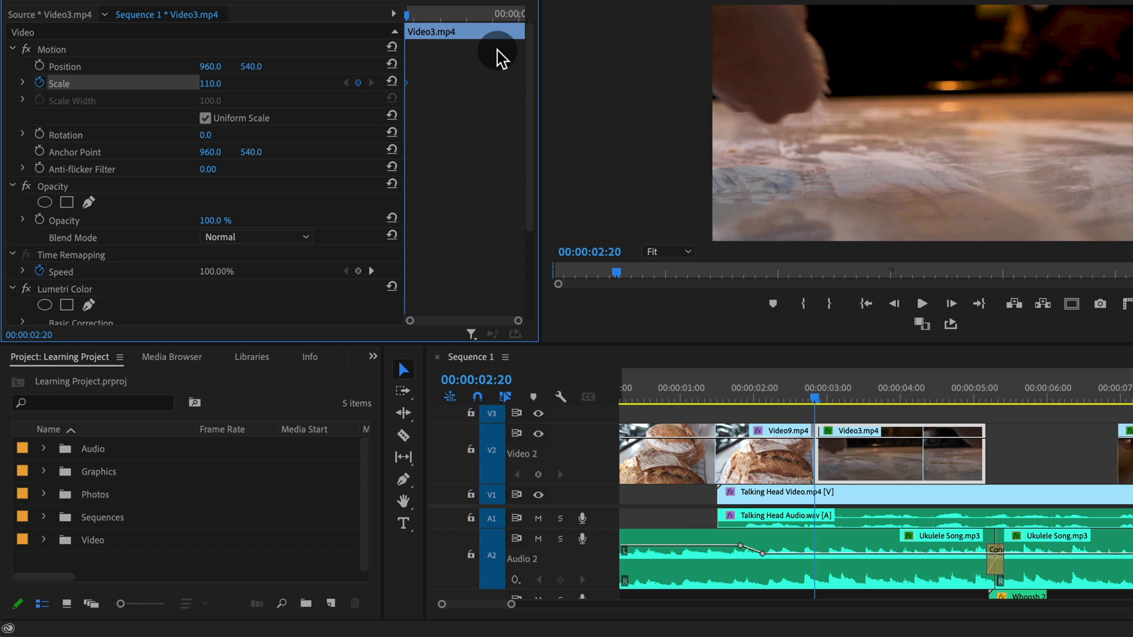
mouse_move(489, 106)
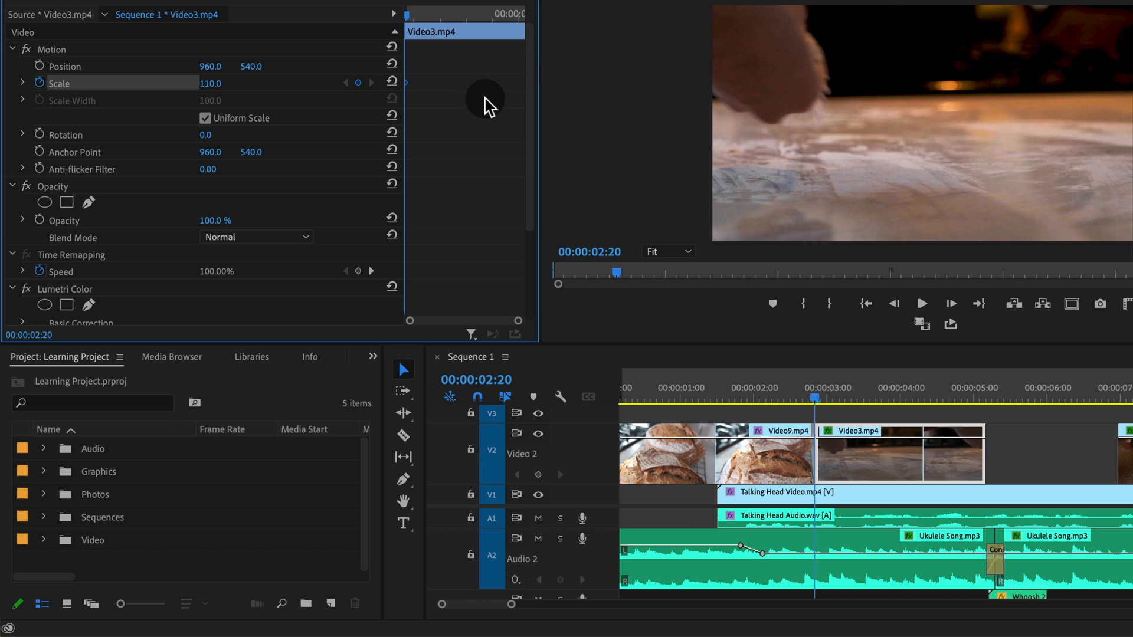
mouse_move(25, 80)
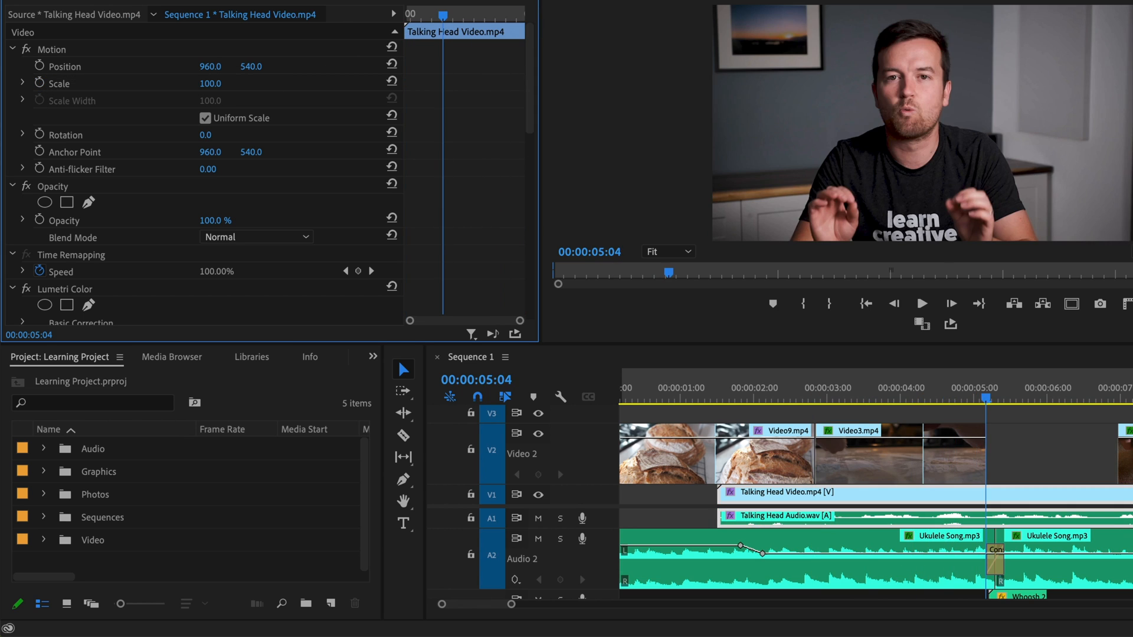
mouse_move(72, 108)
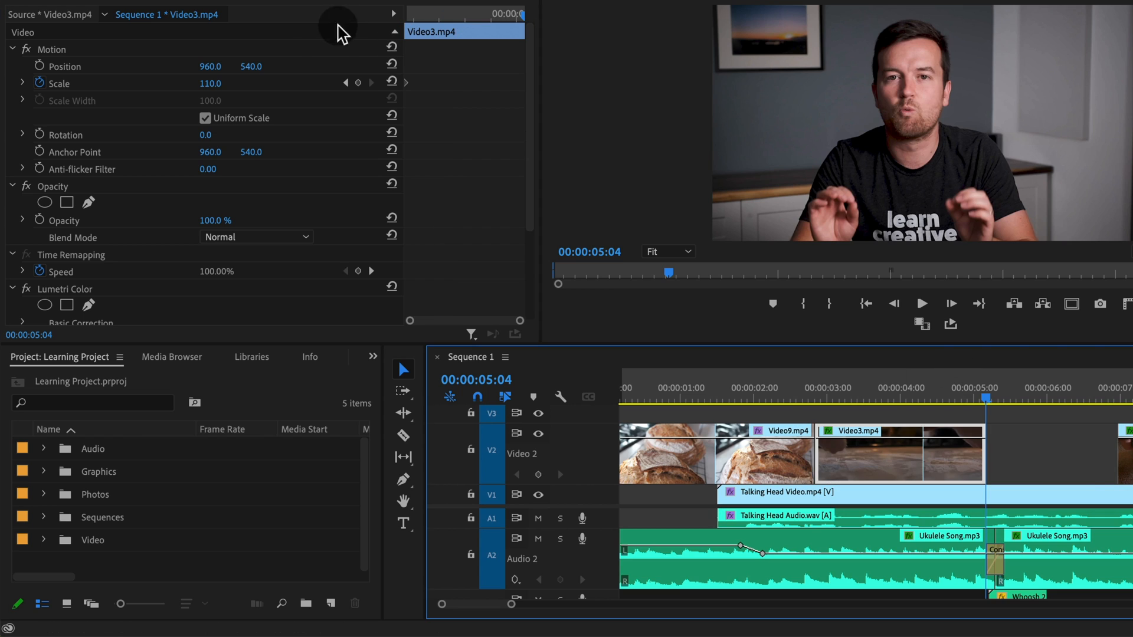
- Finish the Video3 Scale keyframe edit and select Talking Head Video.mp4
double_click(210, 84)
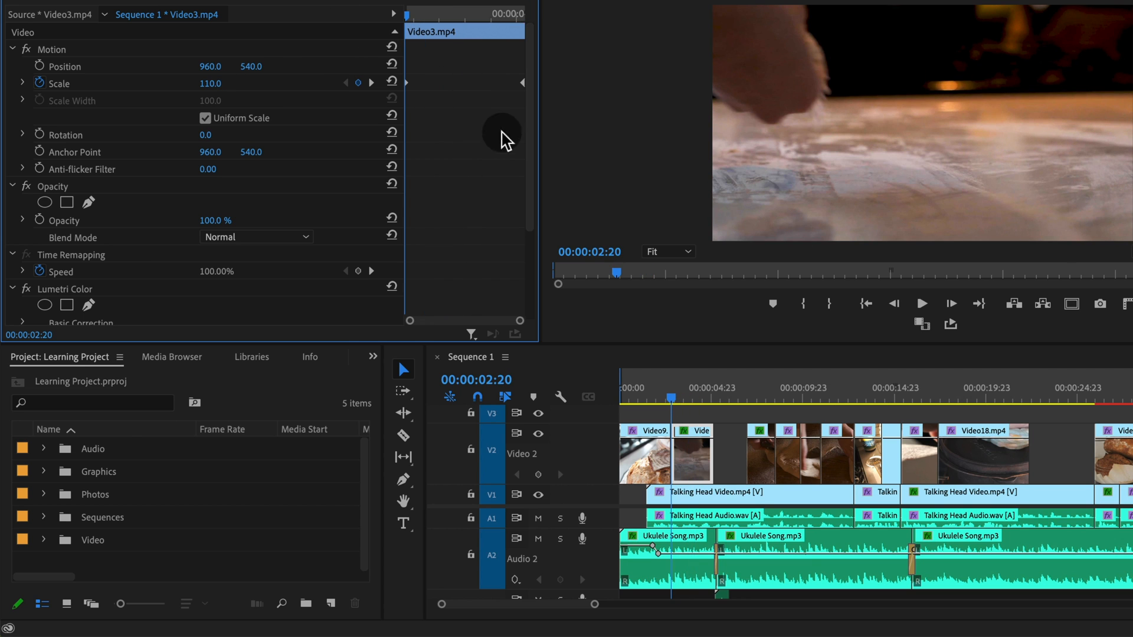
left_click(921, 304)
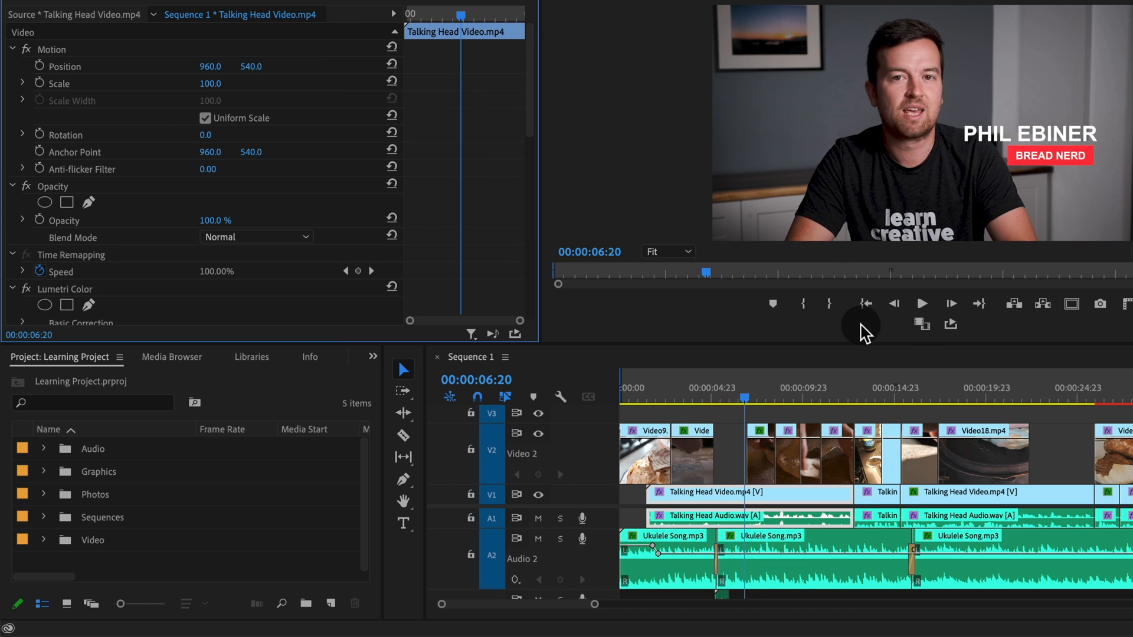
mouse_move(921, 426)
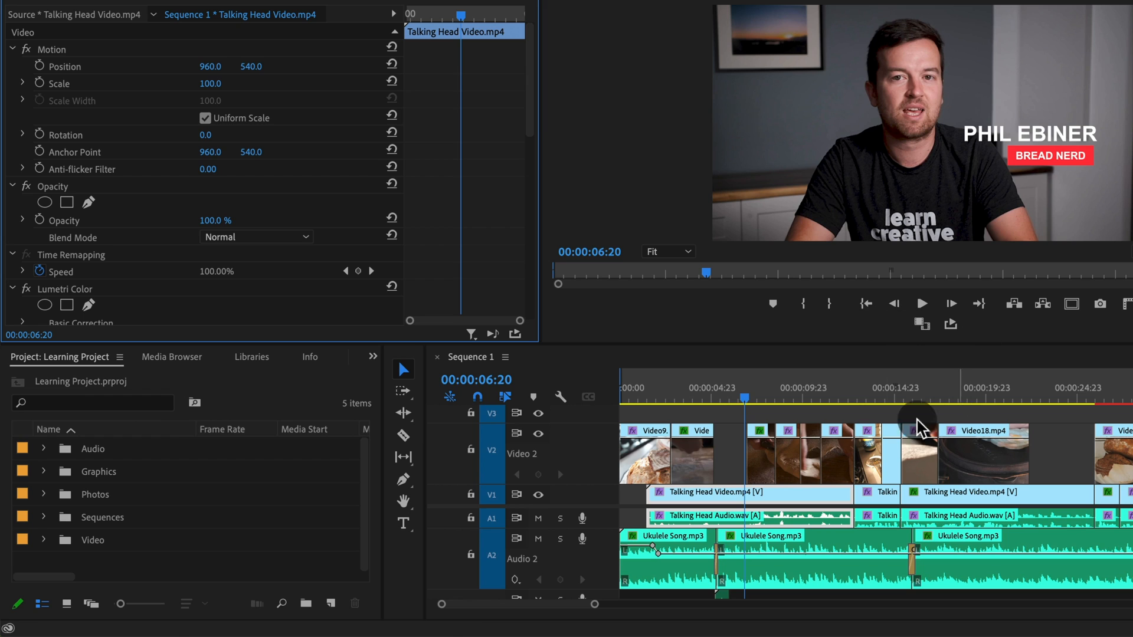
mouse_move(151, 101)
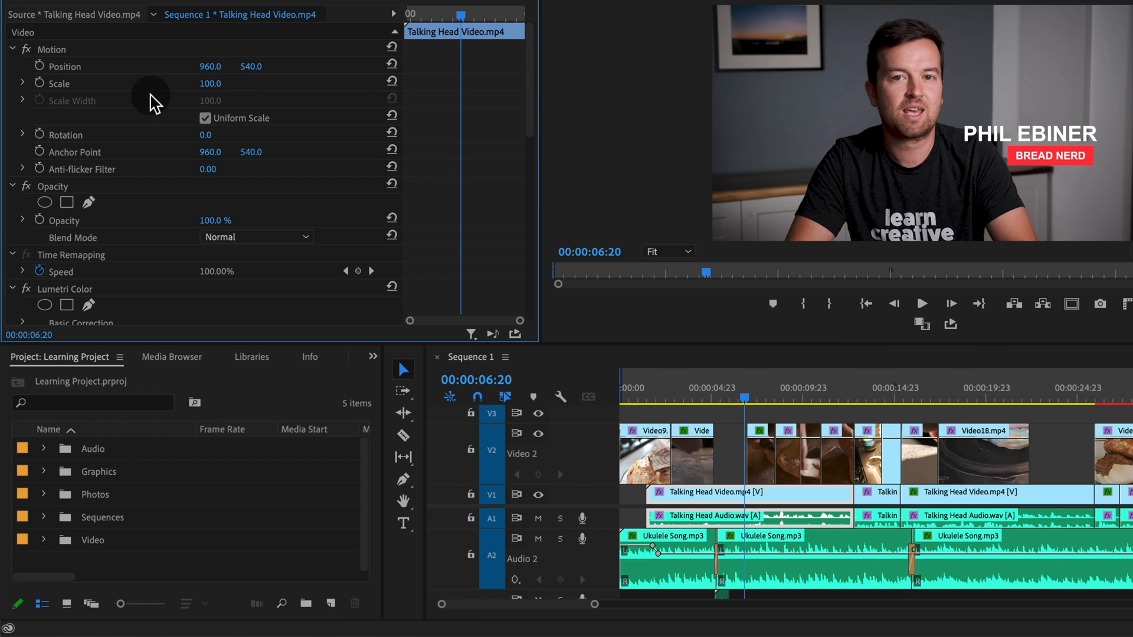
mouse_move(434, 174)
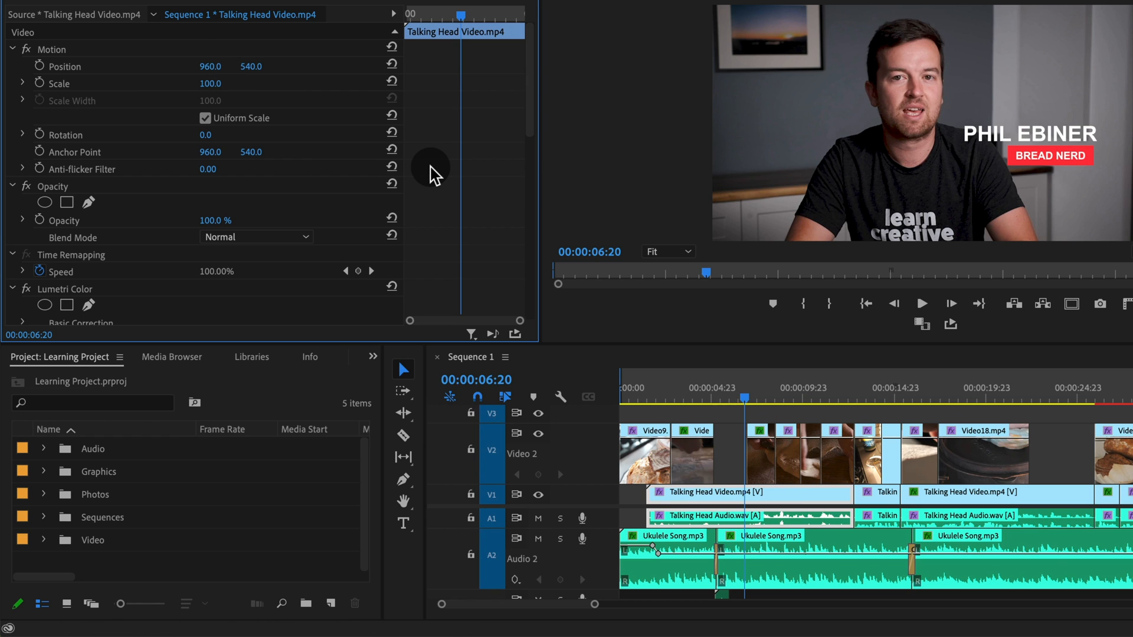
mouse_move(485, 177)
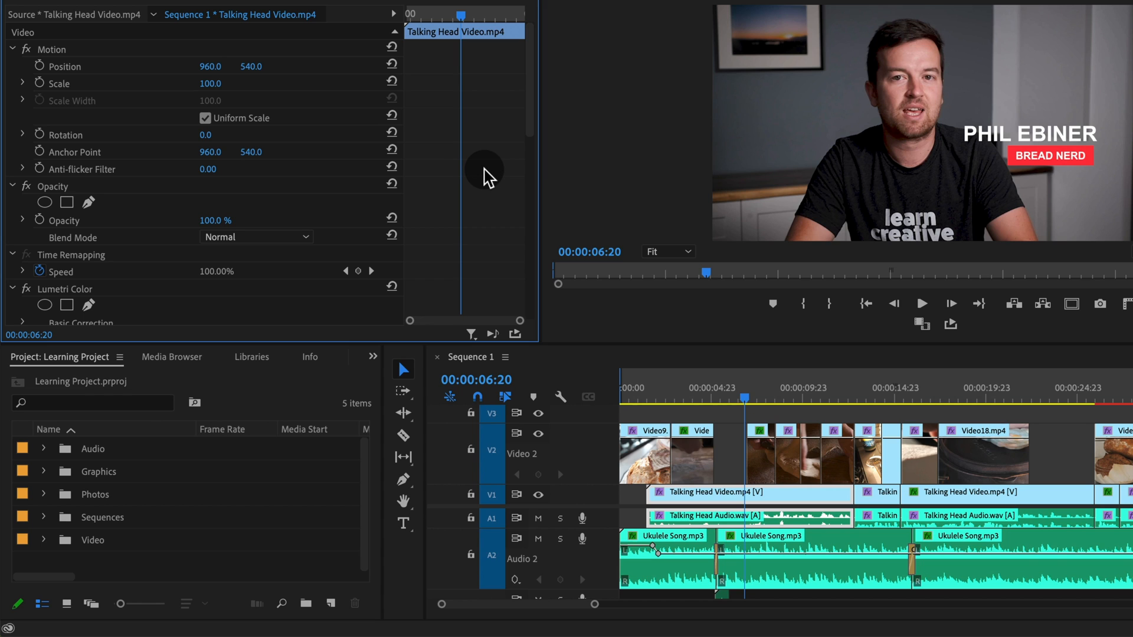
mouse_move(871, 410)
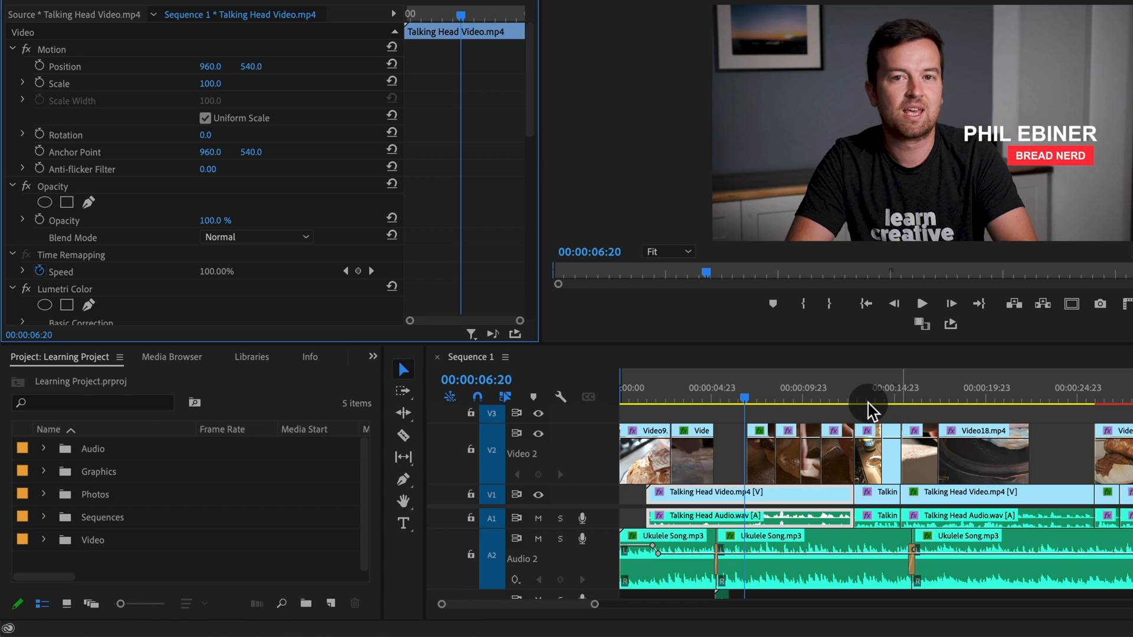
mouse_move(1041, 397)
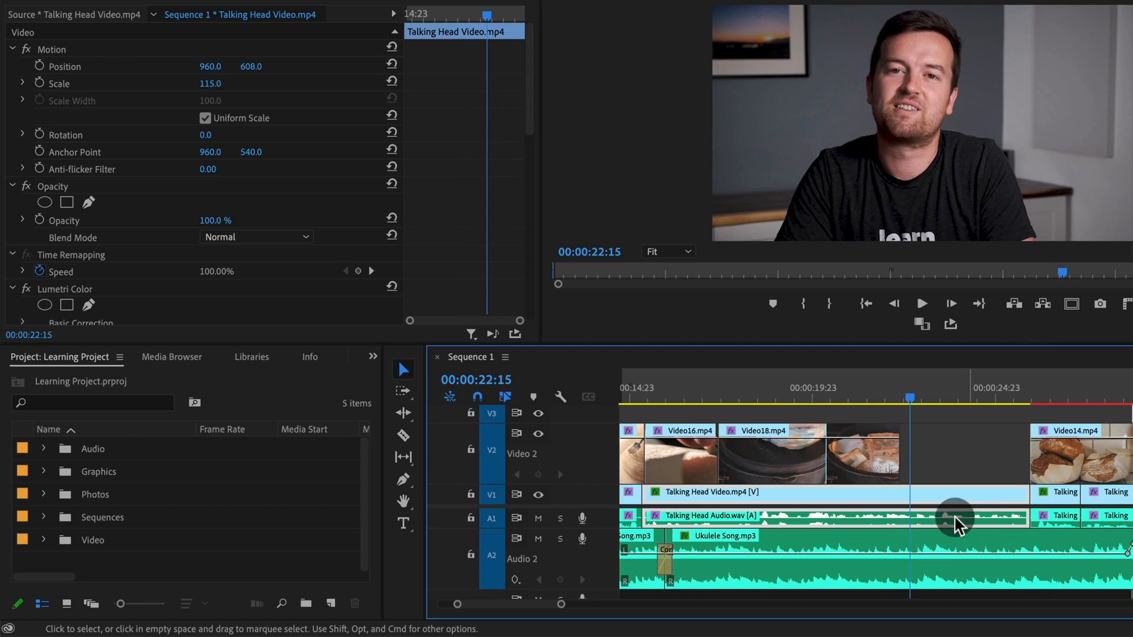
- Keyframe the talking-head Scale up to 125 near 23 seconds and ease both keyframes
left_click(922, 302)
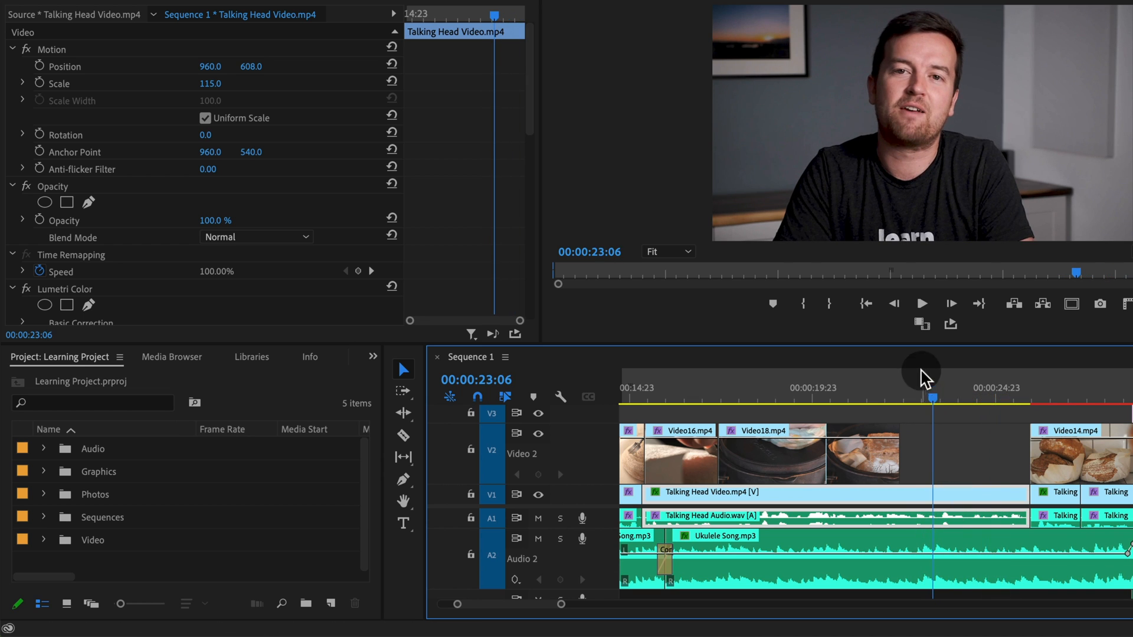
mouse_move(959, 423)
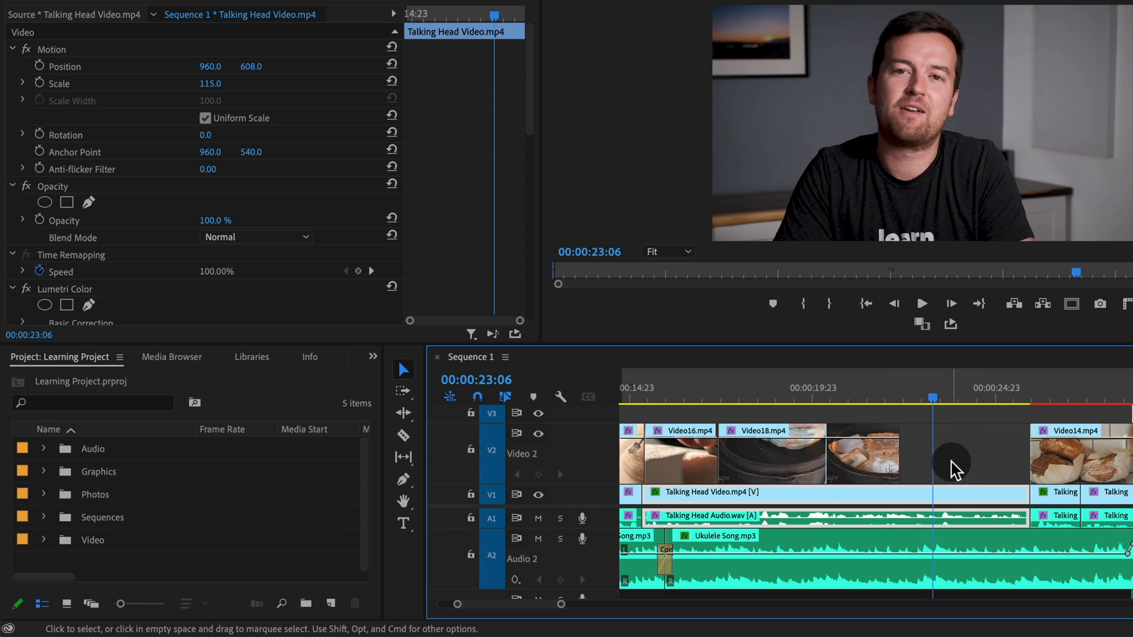
mouse_move(43, 81)
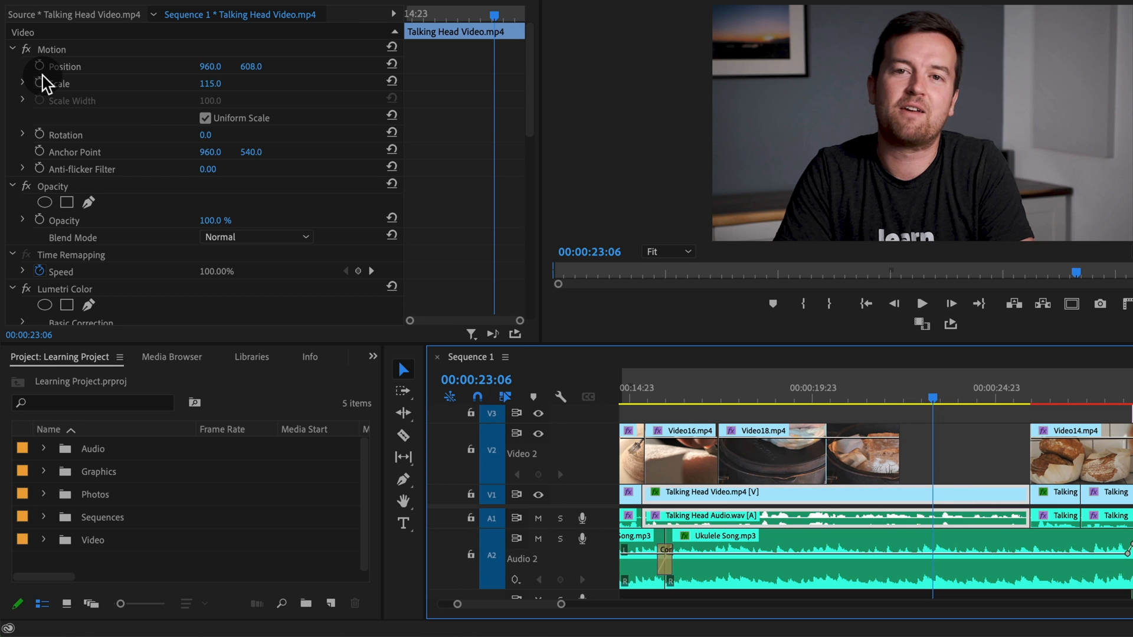
left_click(58, 83)
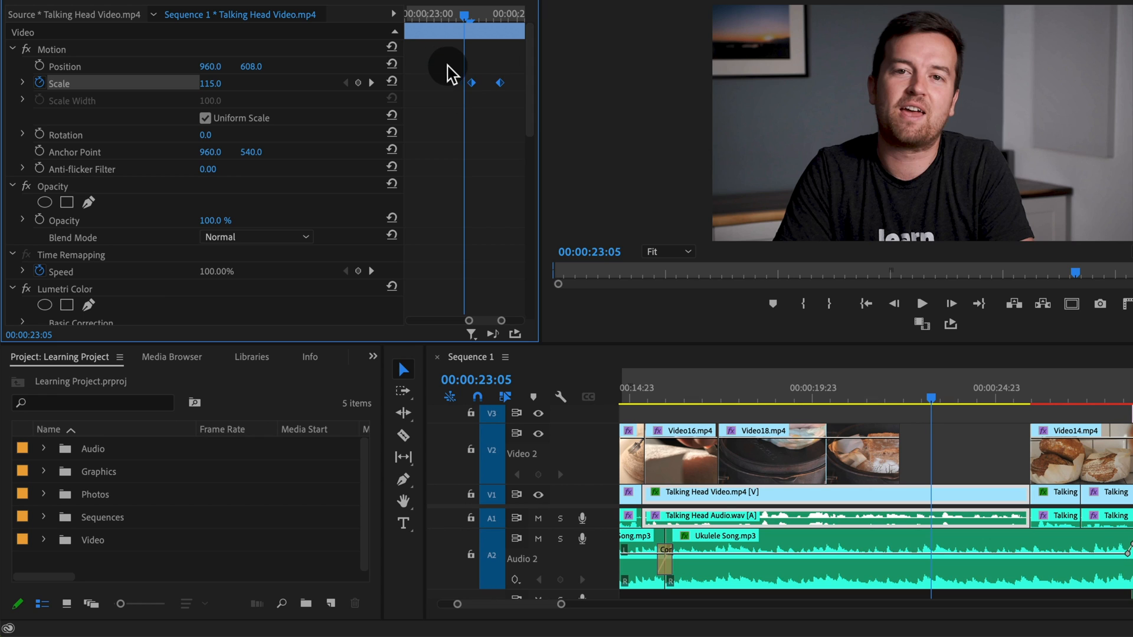
right_click(499, 83)
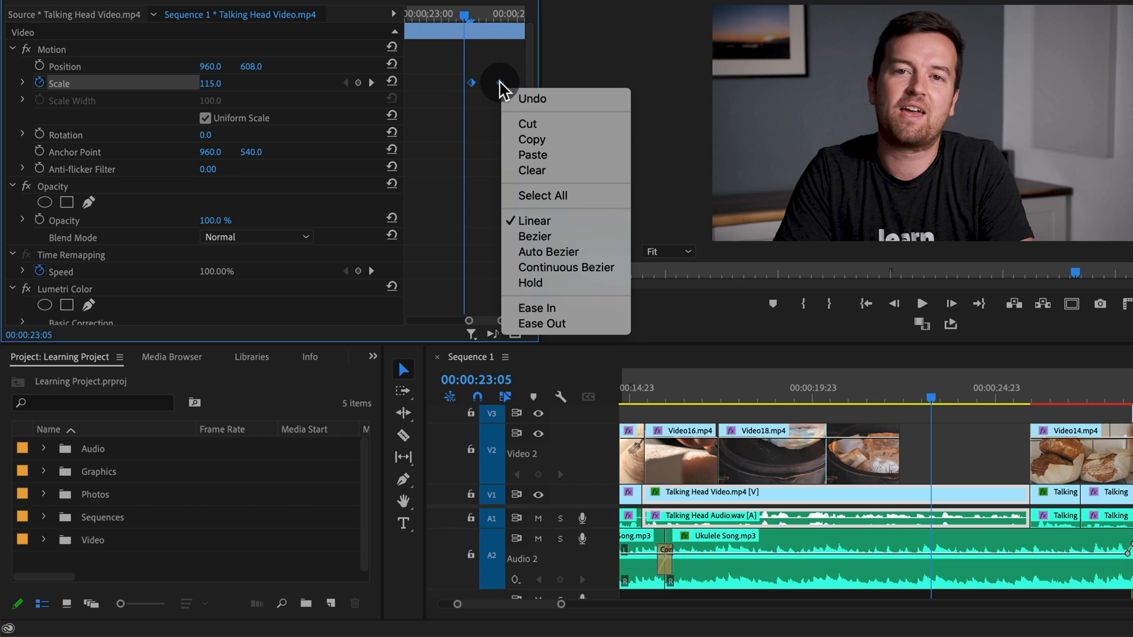
mouse_move(541, 307)
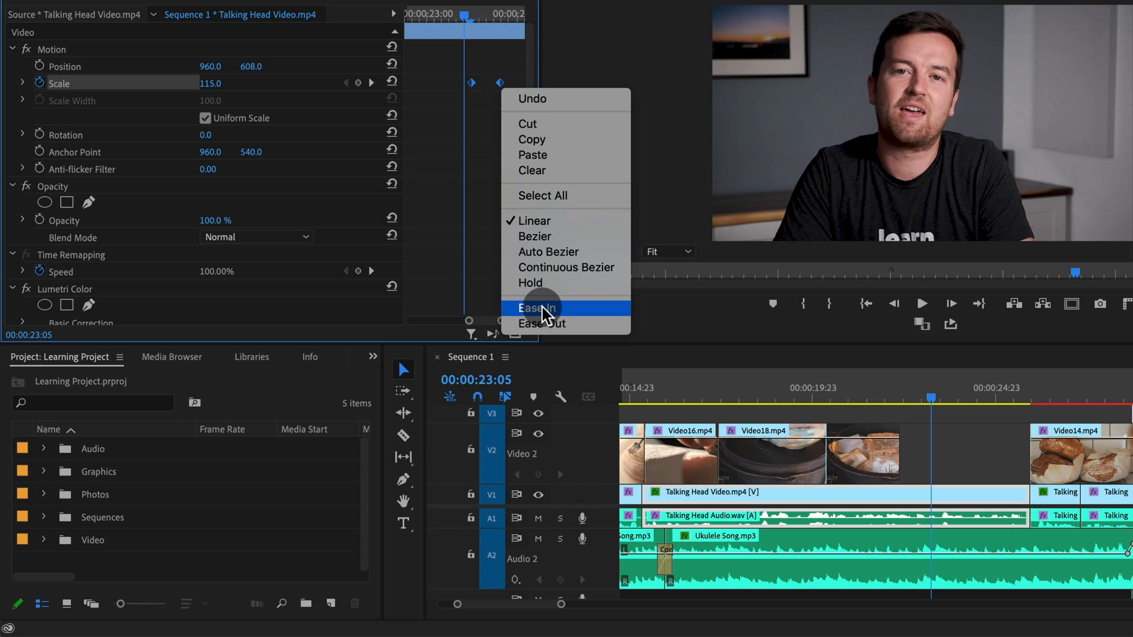
left_click(537, 309)
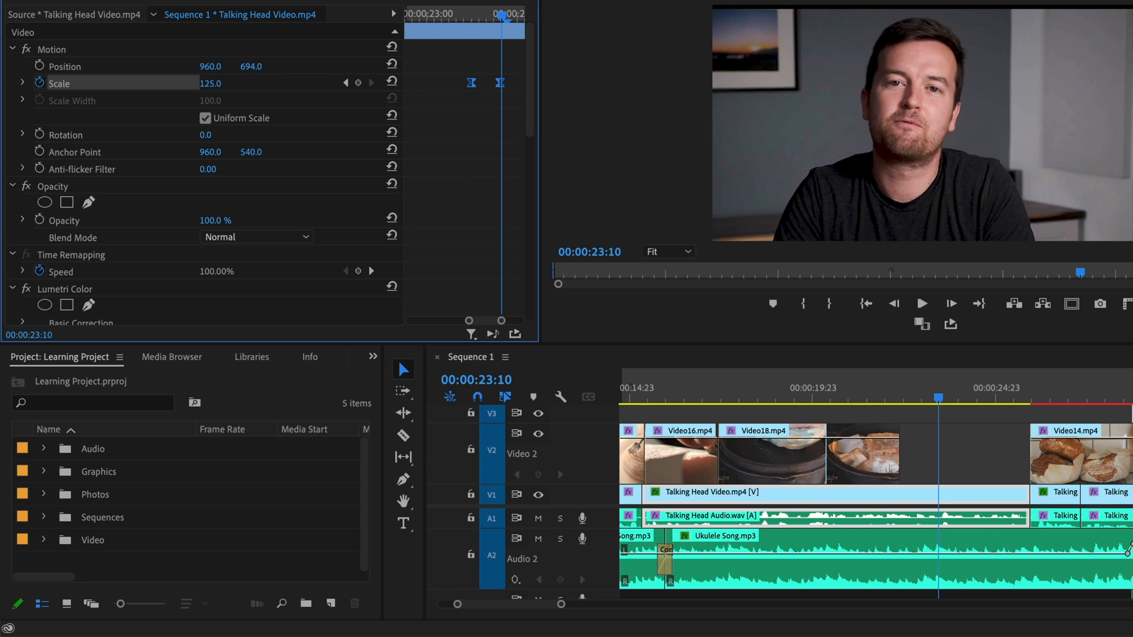
left_click_drag(250, 65, 250, 66)
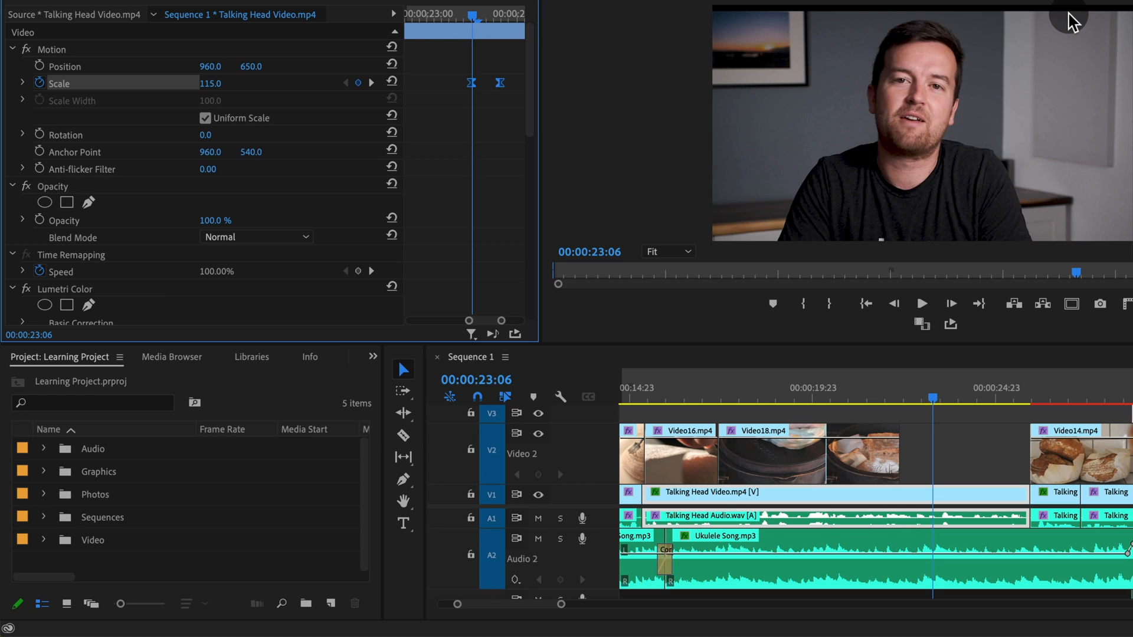
mouse_move(707, 35)
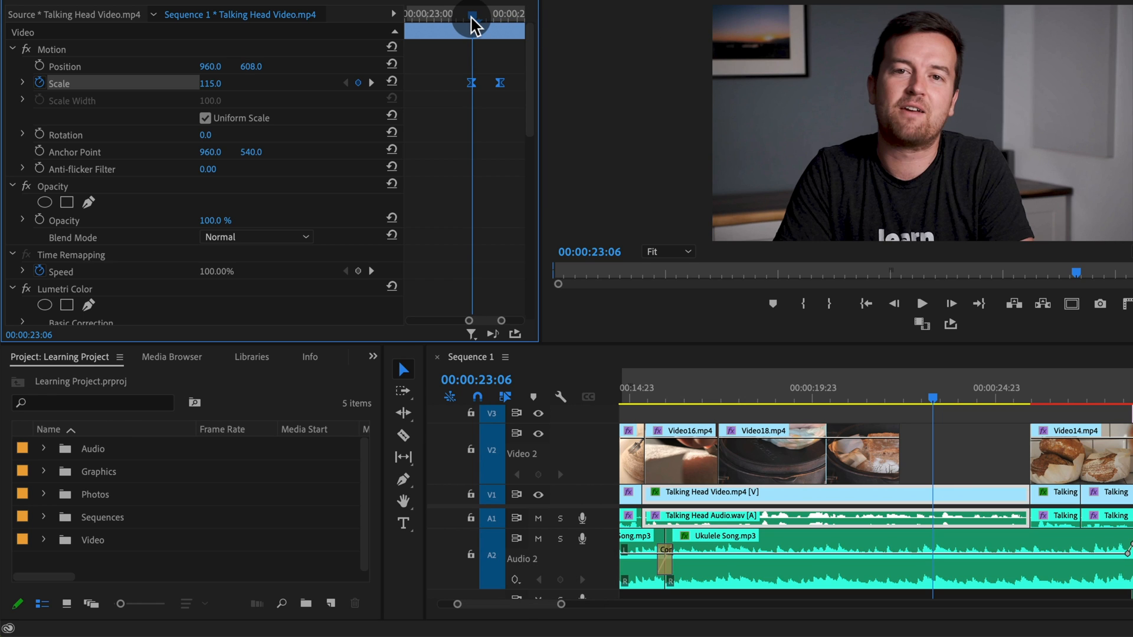
mouse_move(426, 61)
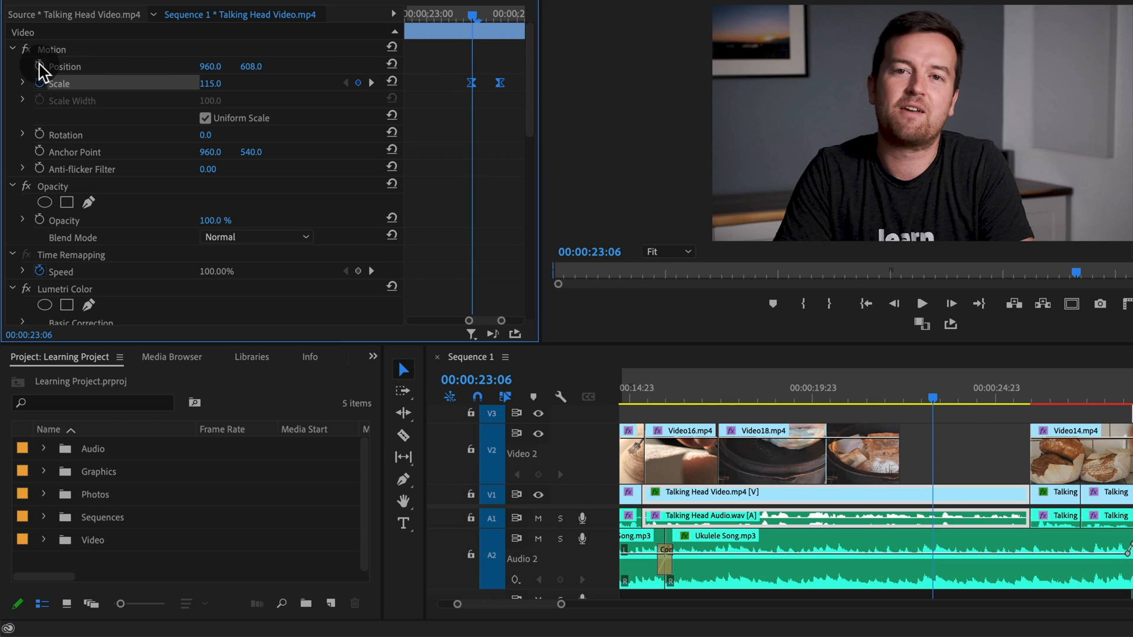
- Keyframe the talking-head Position, dragging Y lower at the punch-in's end
left_click(39, 66)
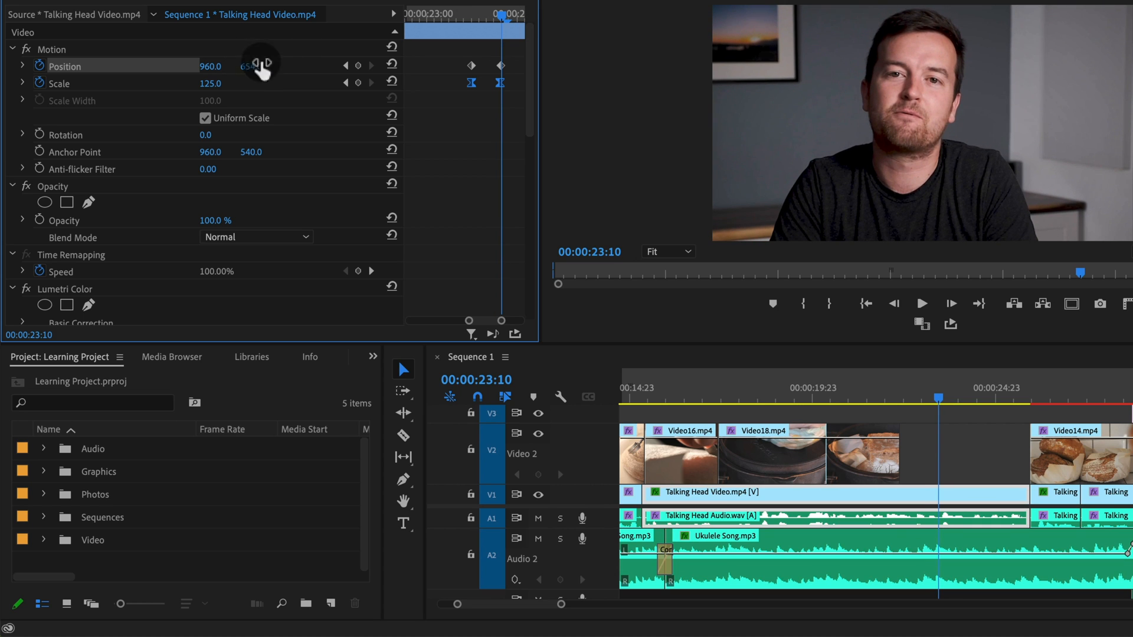
left_click_drag(501, 14, 448, 14)
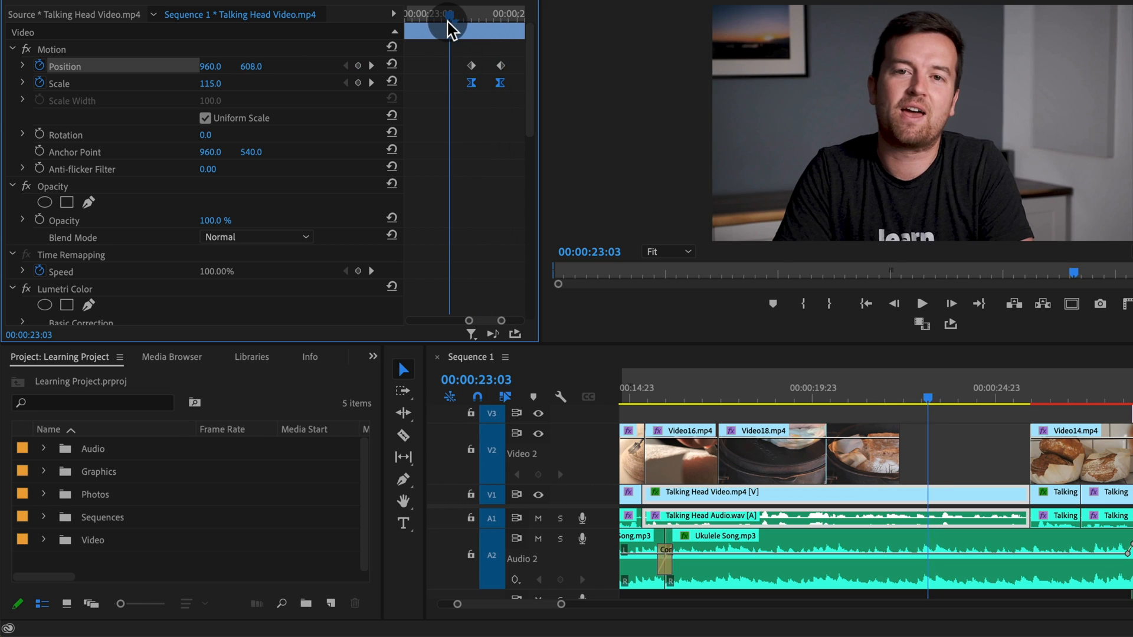
mouse_move(451, 34)
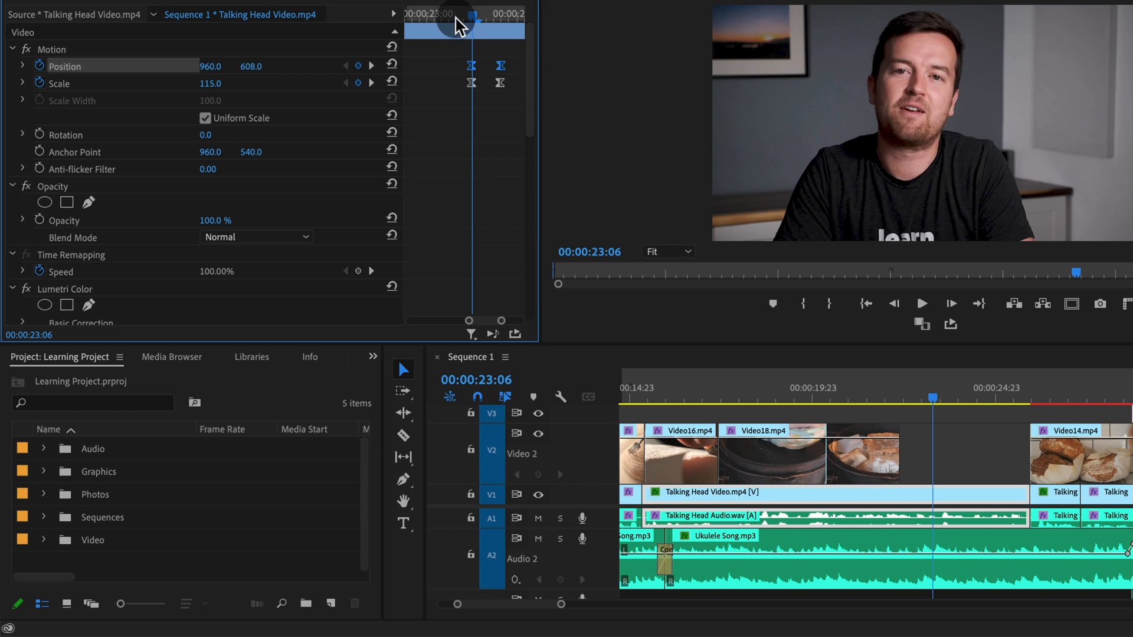
left_click(921, 303)
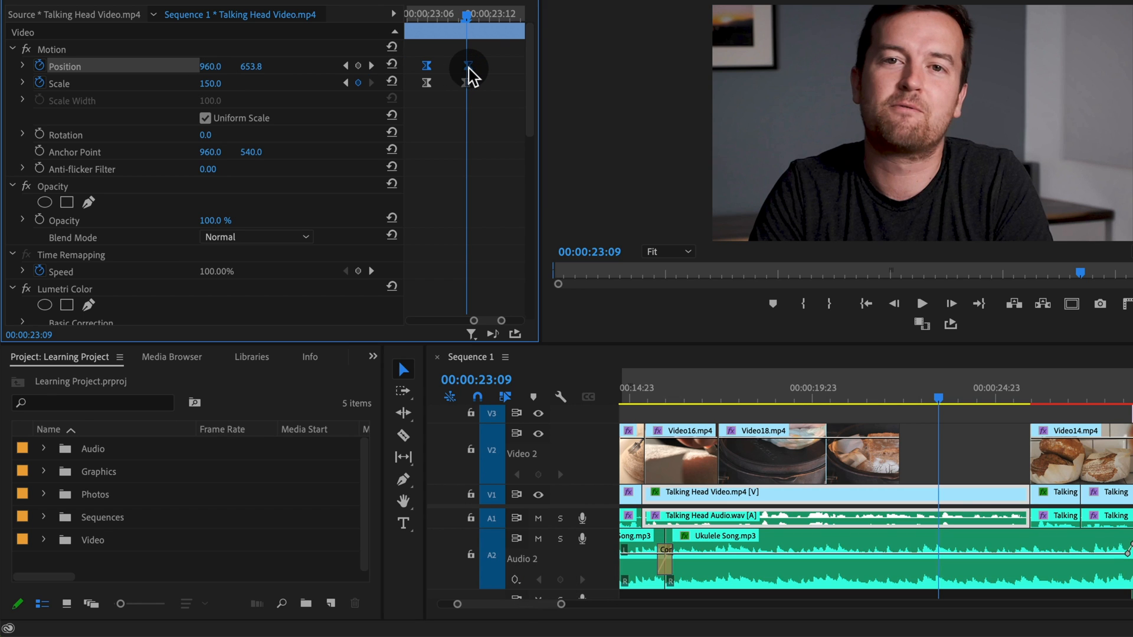
mouse_move(475, 70)
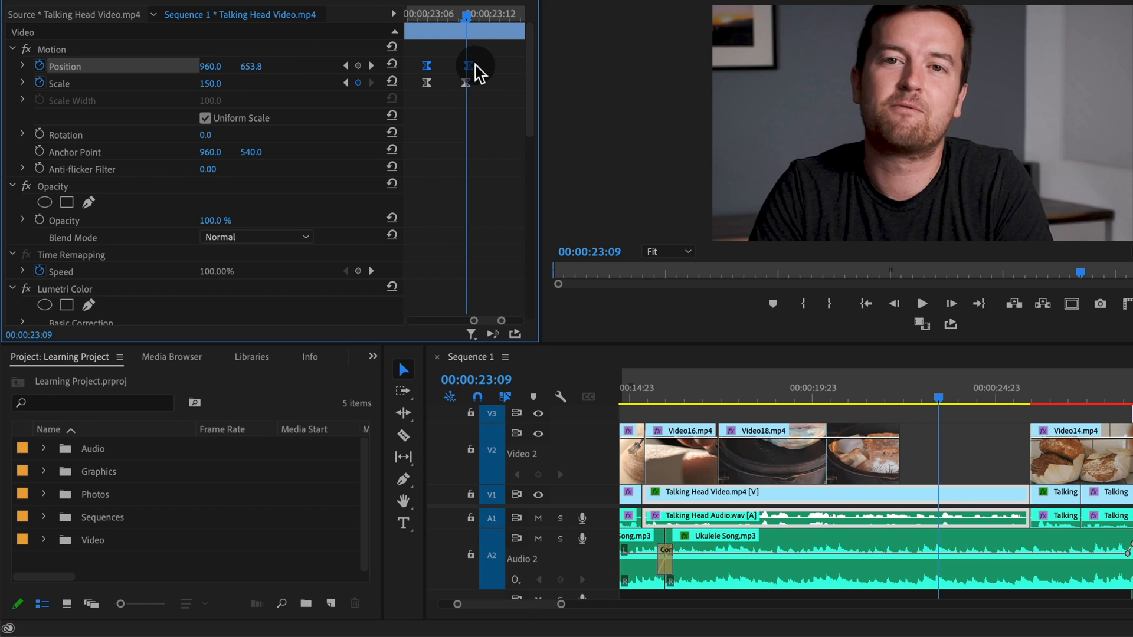
mouse_move(473, 76)
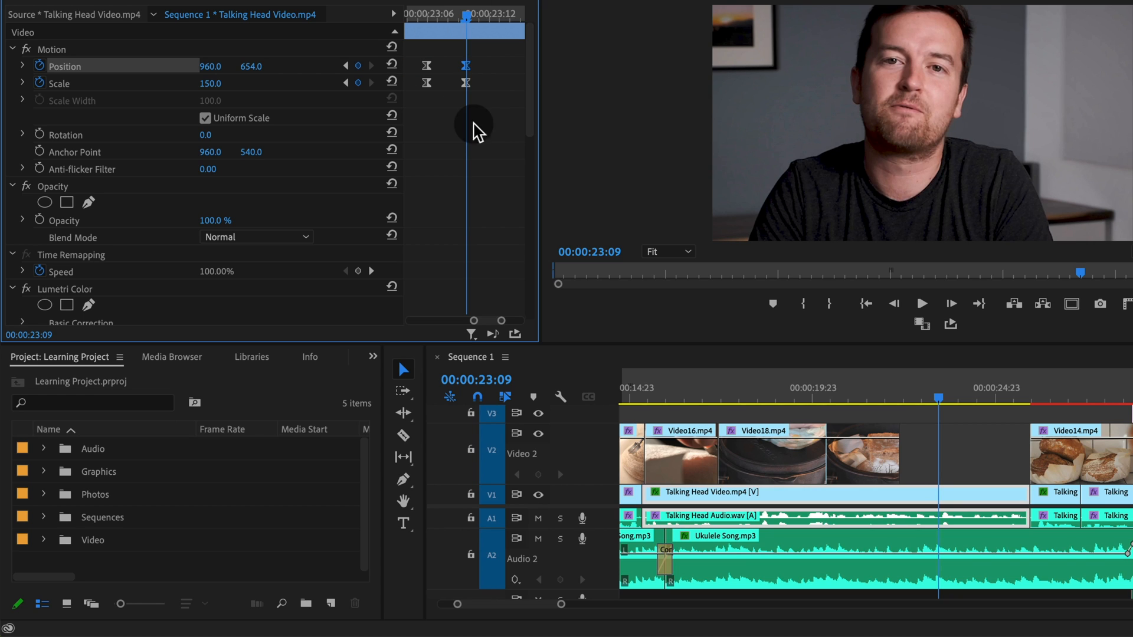
- Scrub Position Y to 783, then preview the 150% punch-in and pan
left_click_drag(251, 66, 251, 87)
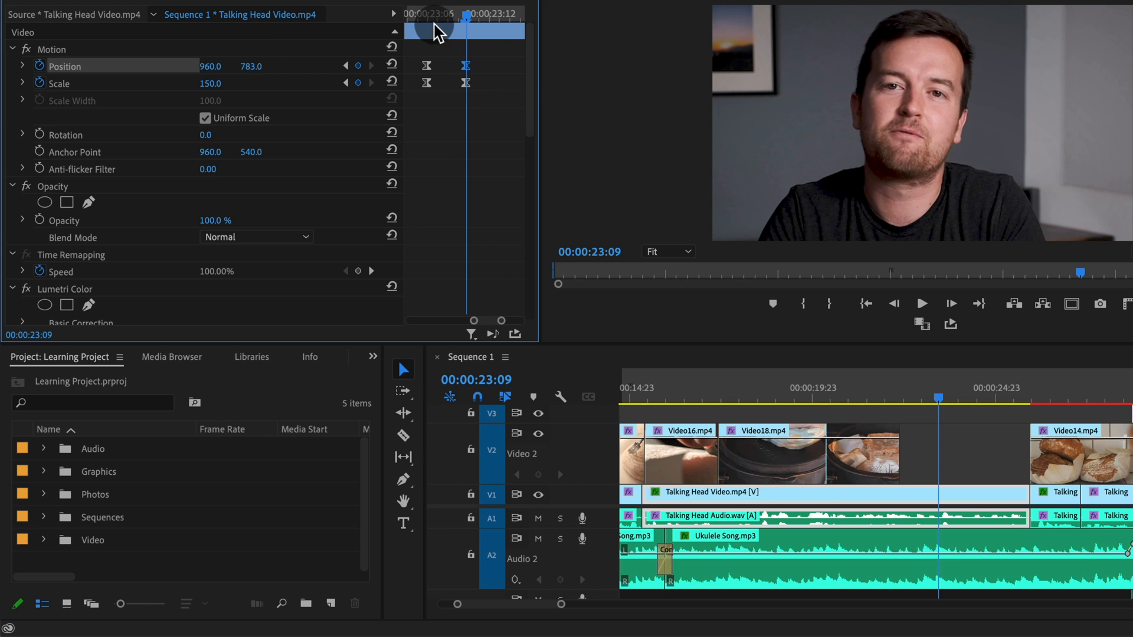
left_click(921, 304)
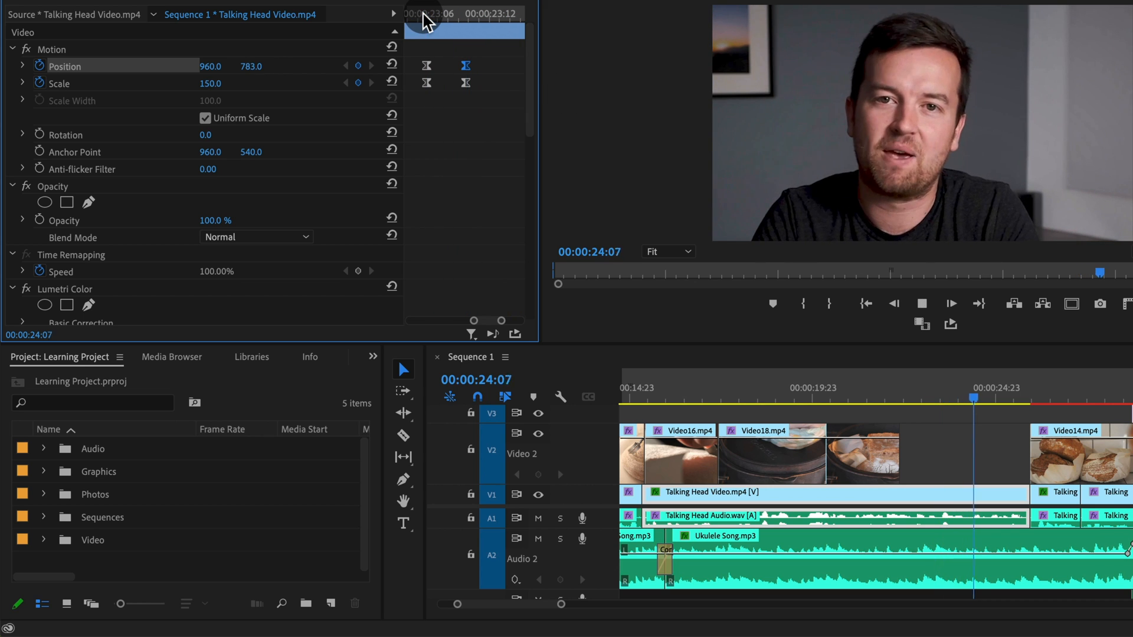
left_click(986, 469)
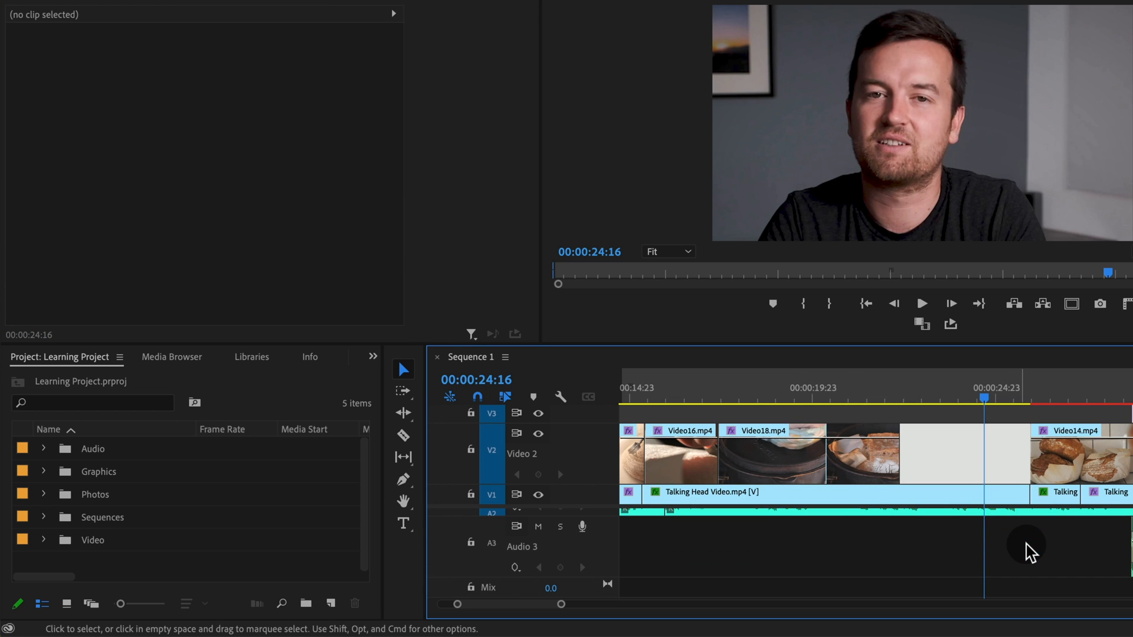
- Open Audio > Sound Effects and place Whoosh Sound Effect on Audio 3
left_click(43, 448)
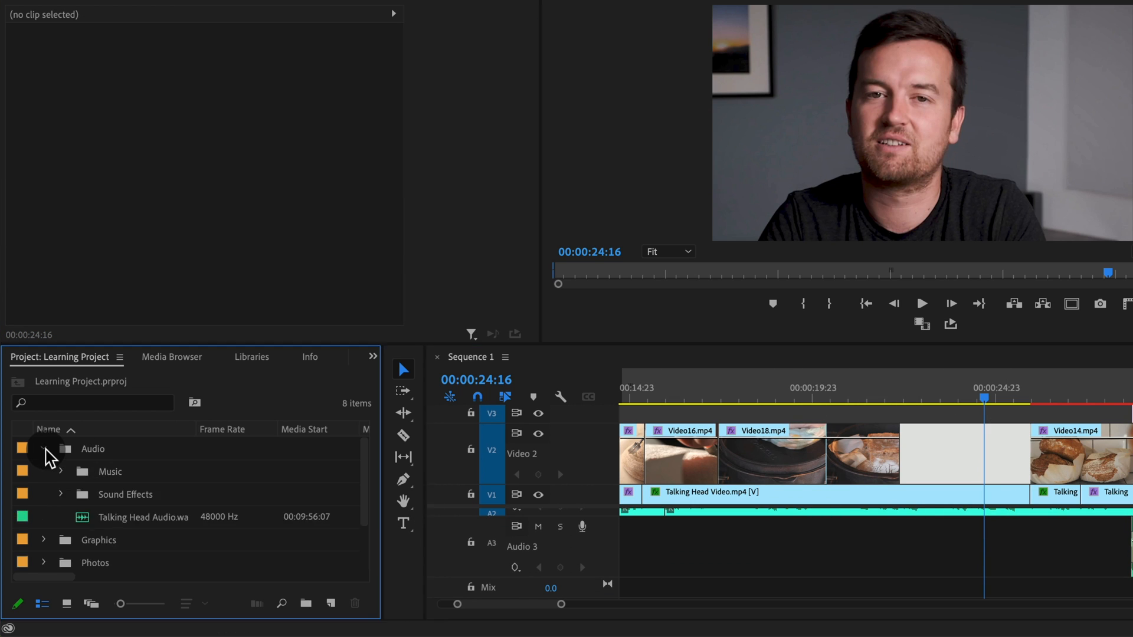
left_click(60, 494)
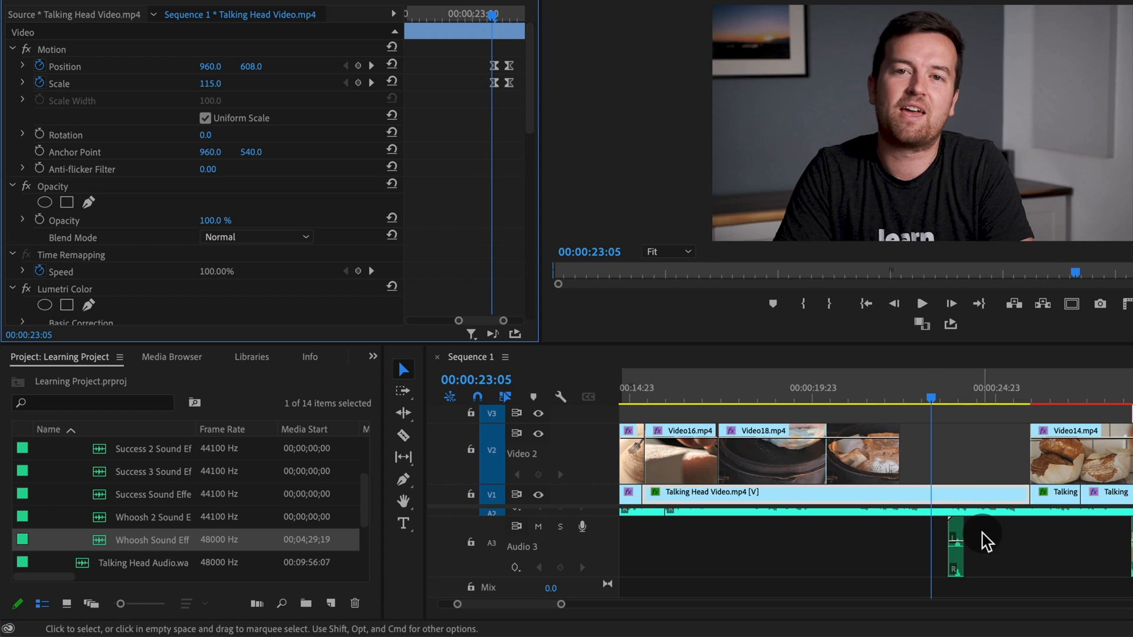
left_click(940, 546)
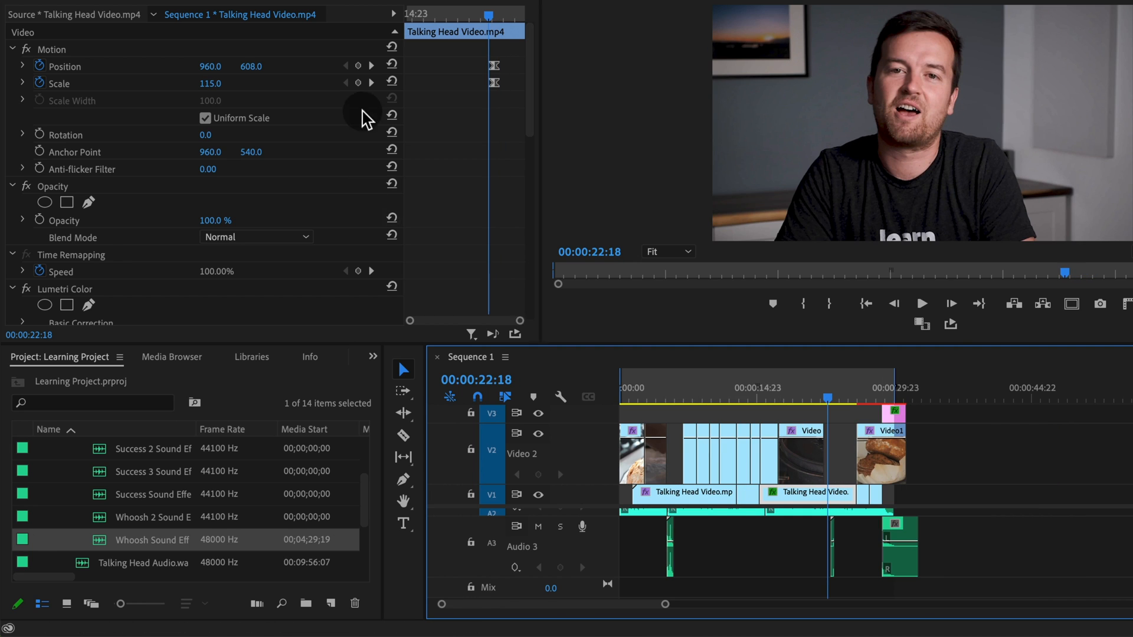
mouse_move(148, 87)
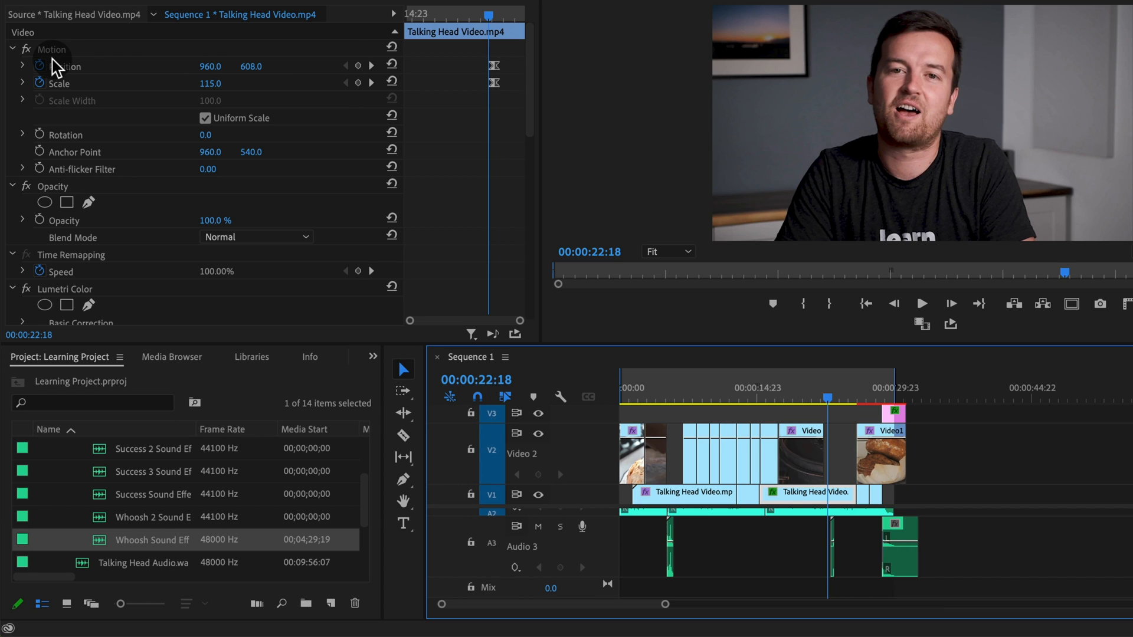
mouse_move(108, 78)
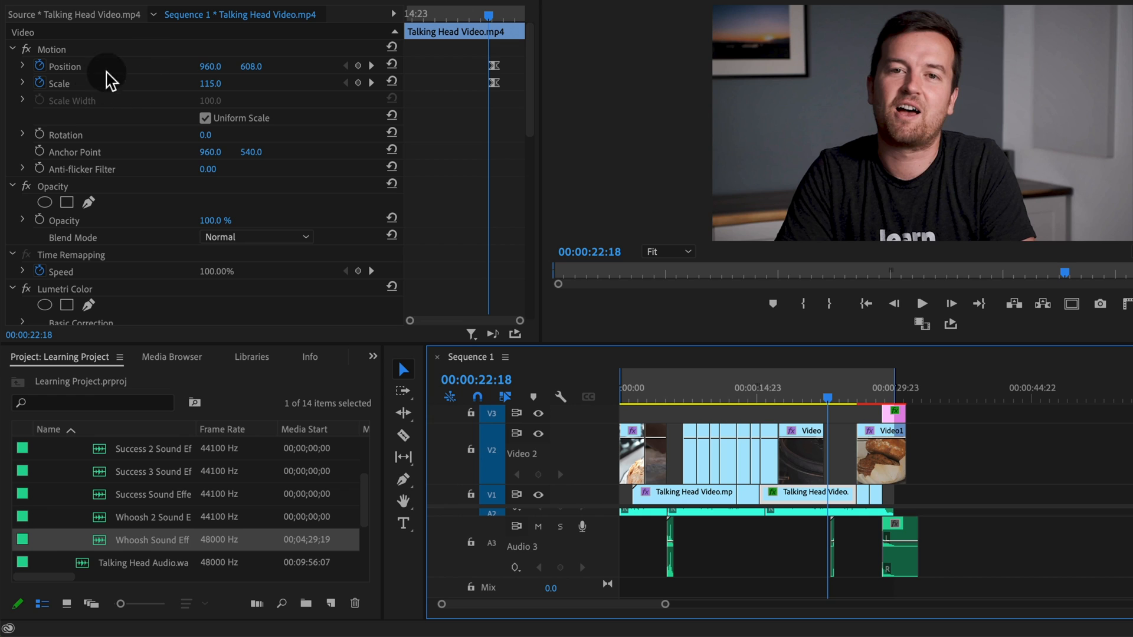
mouse_move(1008, 404)
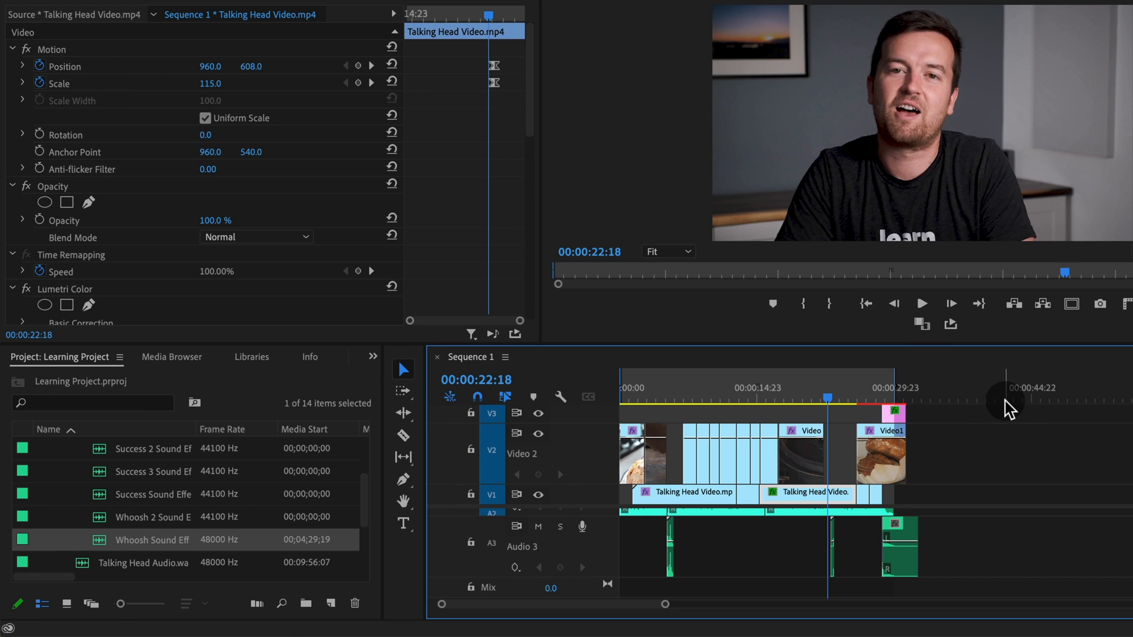
mouse_move(968, 404)
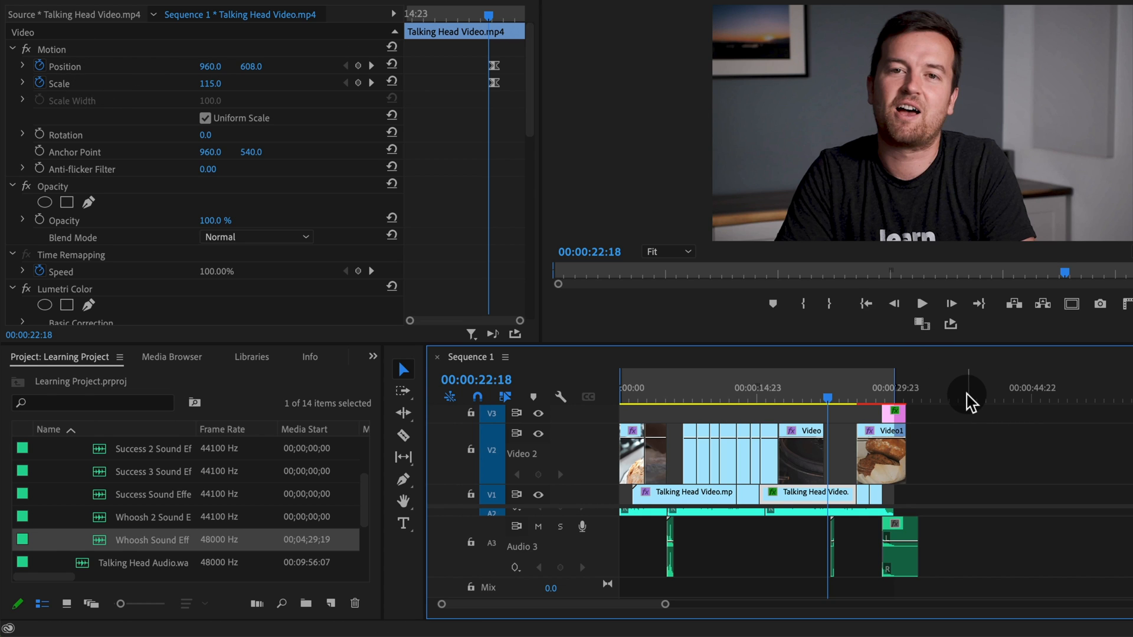
mouse_move(816, 434)
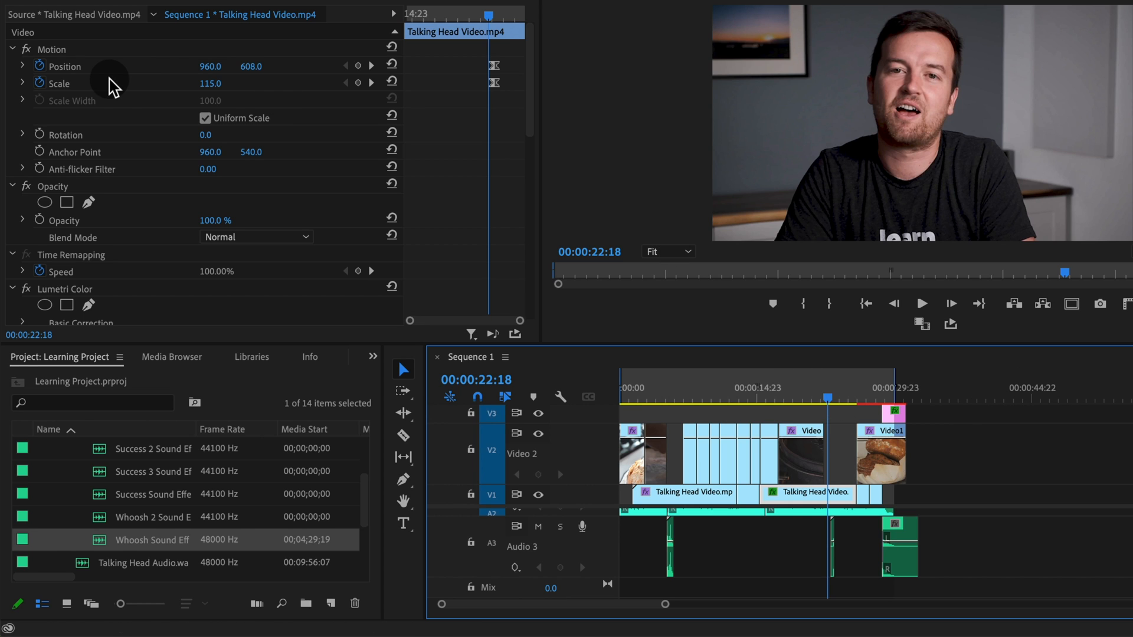
mouse_move(92, 122)
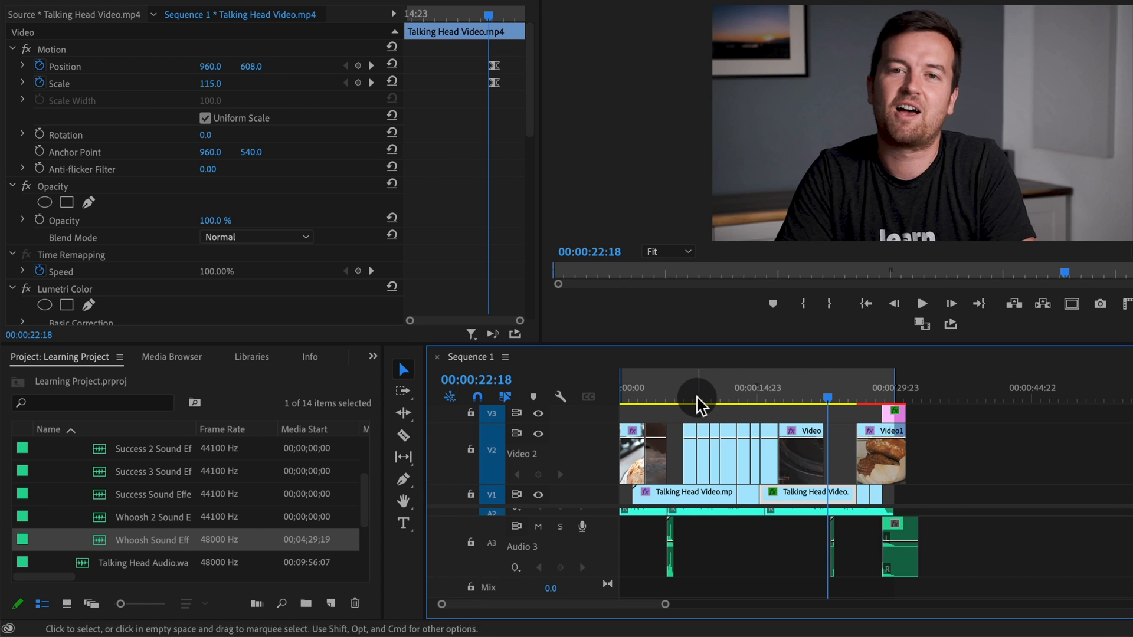
mouse_move(675, 386)
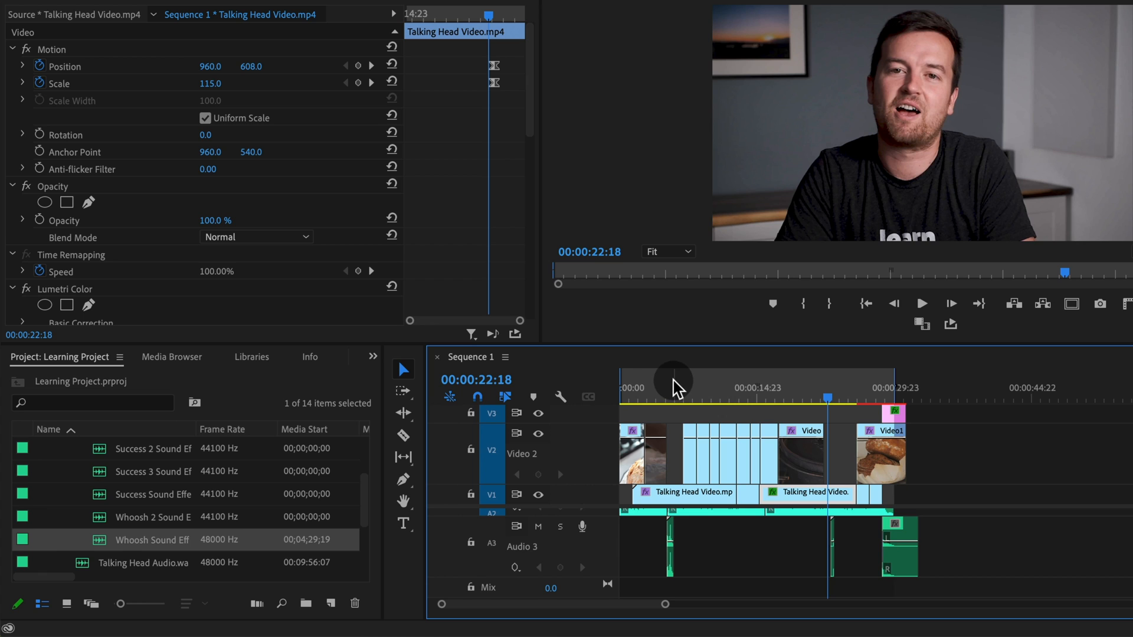
- Return the playhead to about 3 seconds and select Video3 to view its Scale keyframes
left_click(669, 387)
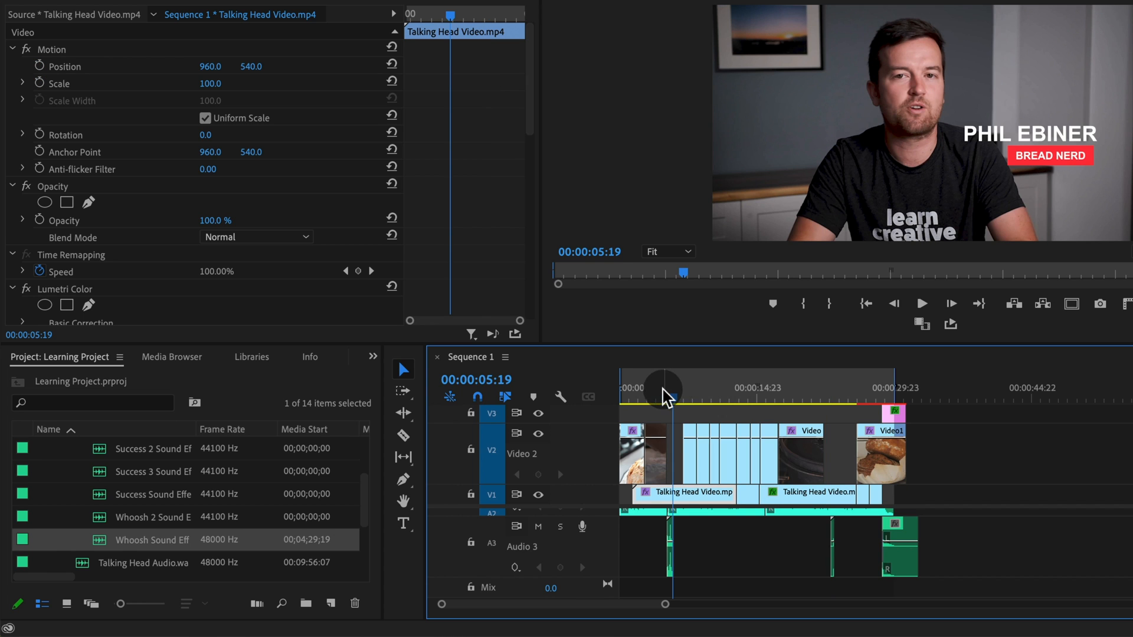
mouse_move(685, 415)
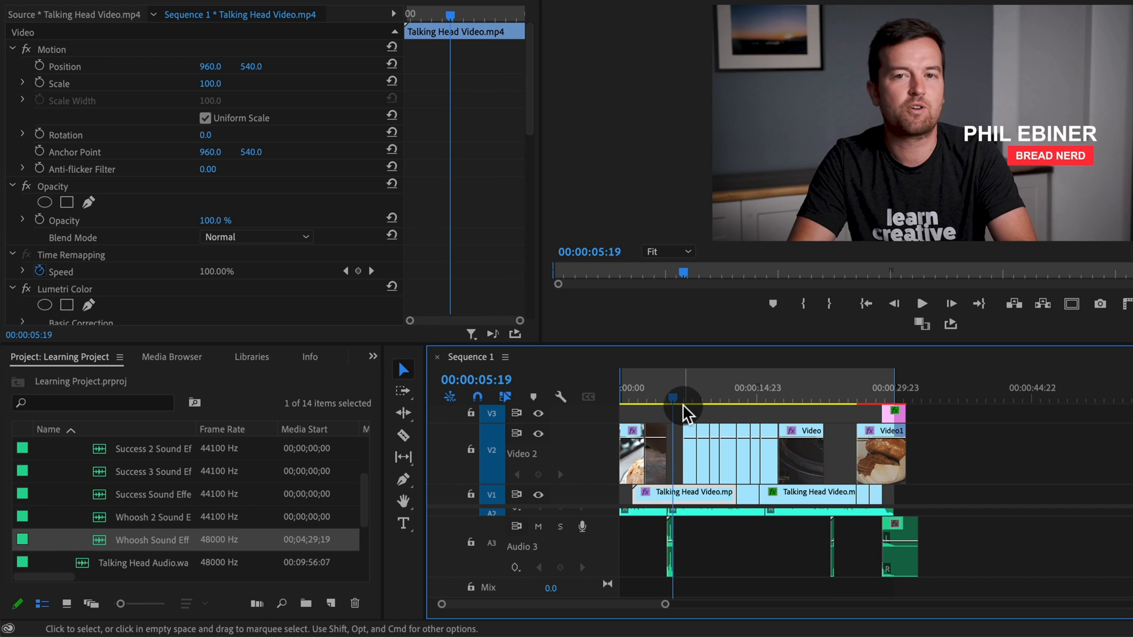
left_click(651, 390)
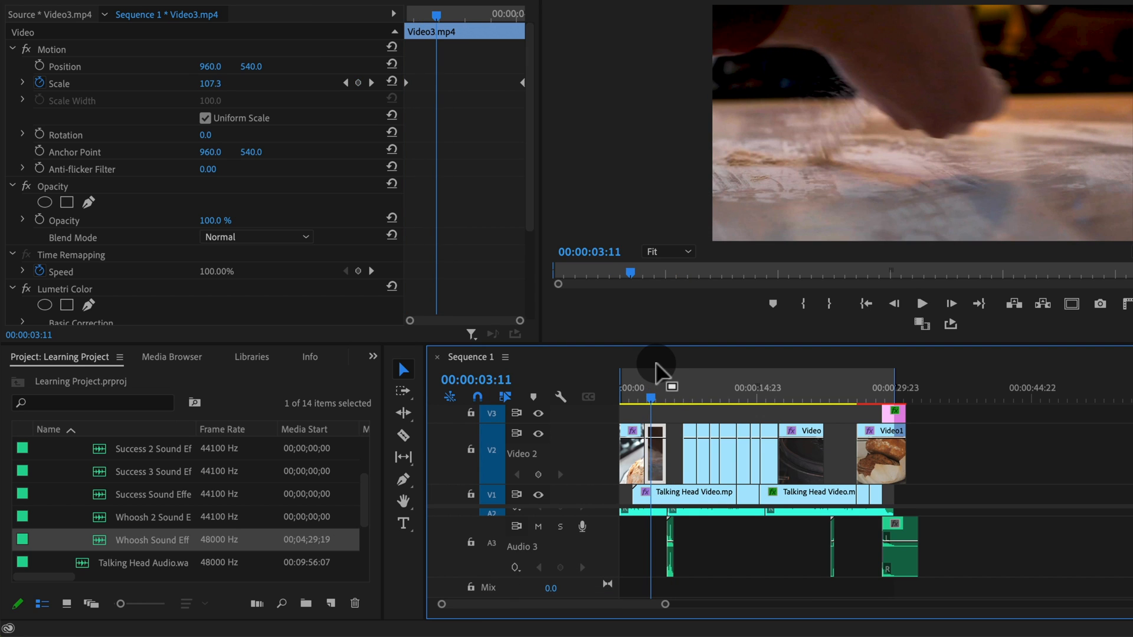
mouse_move(617, 369)
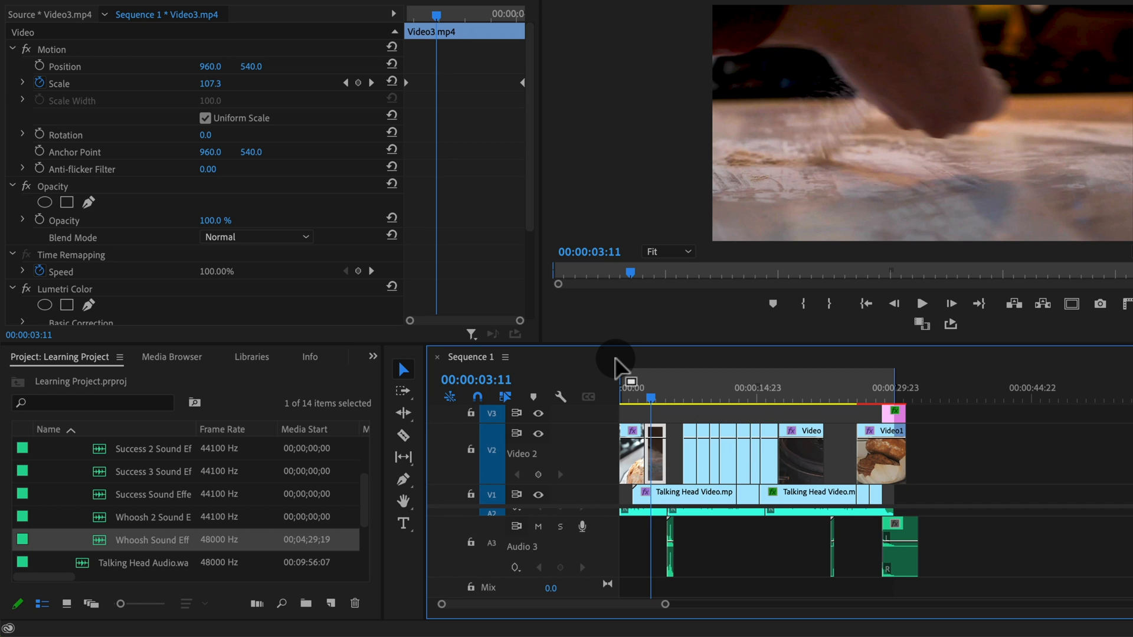
mouse_move(1119, 530)
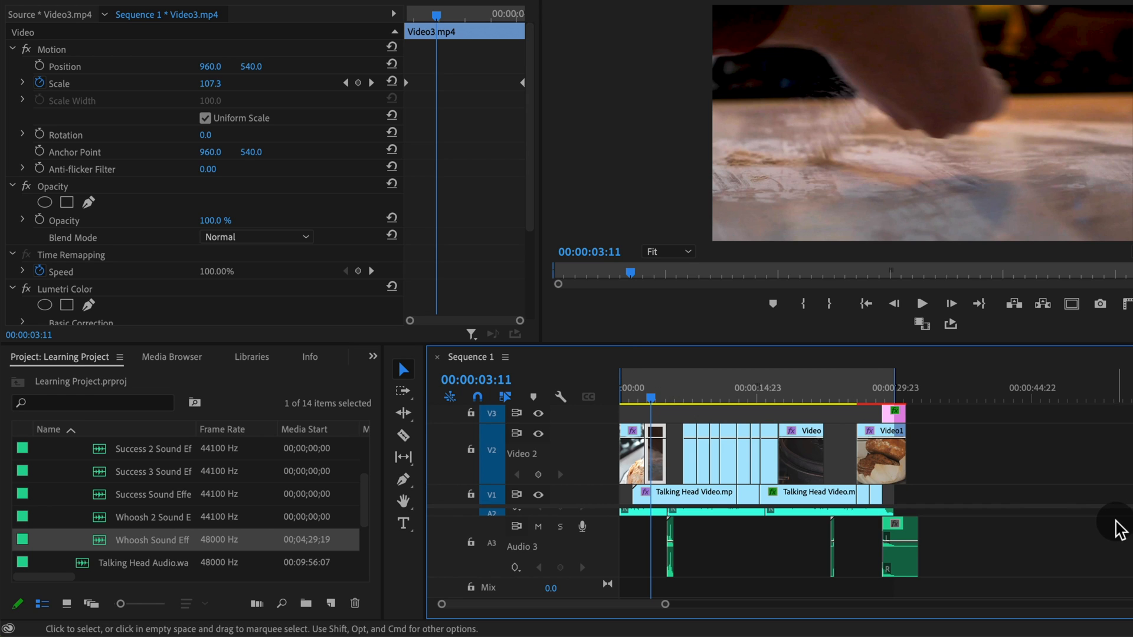
mouse_move(1099, 513)
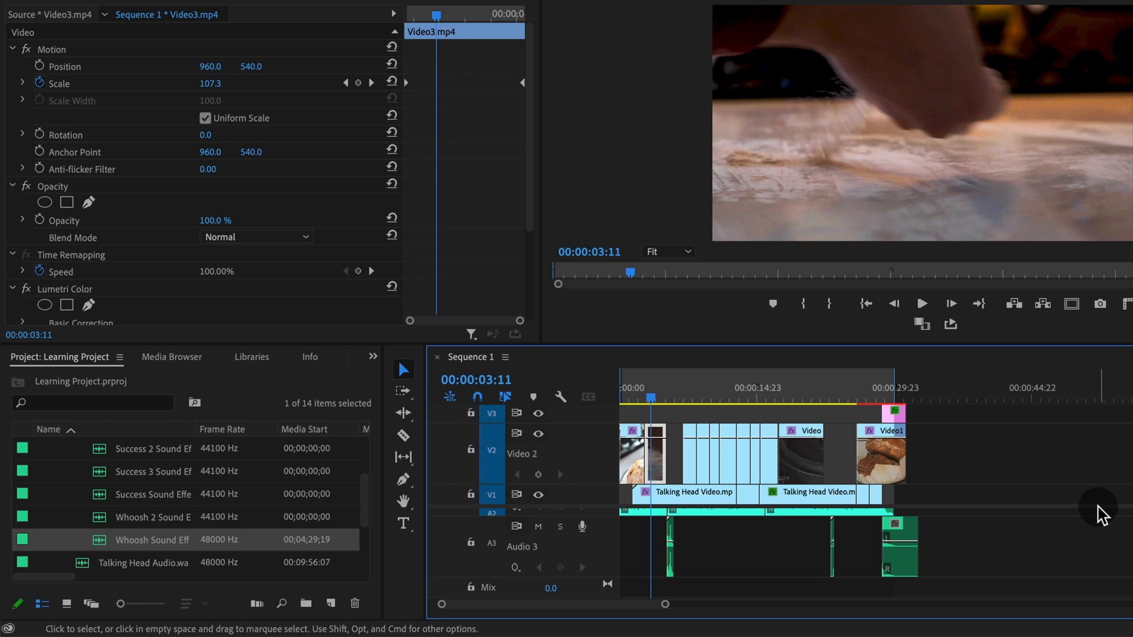